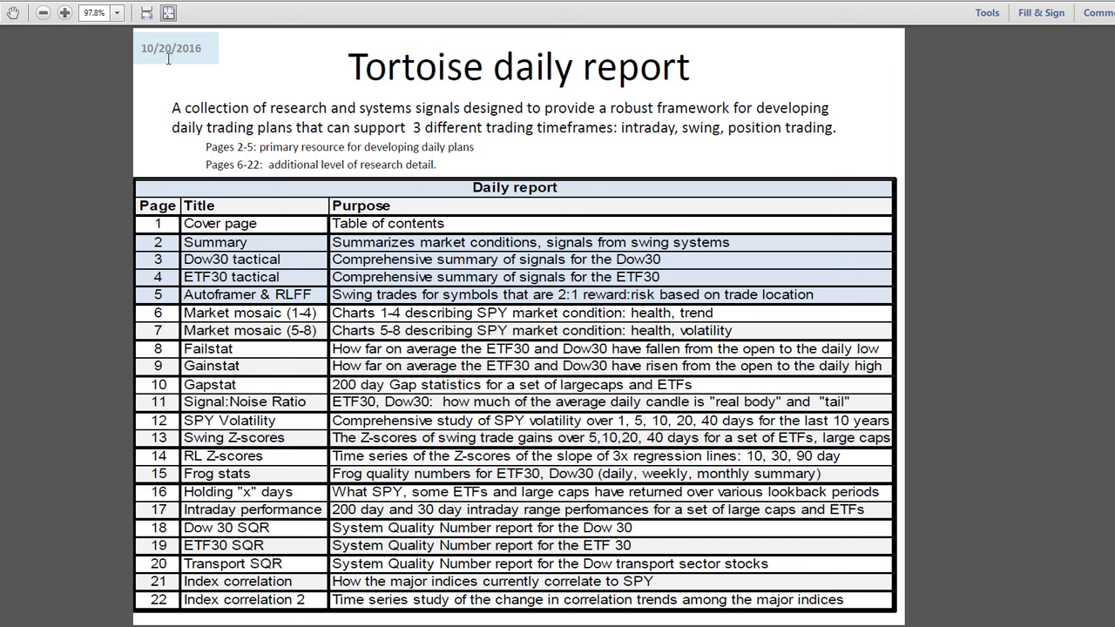
mouse_move(161, 115)
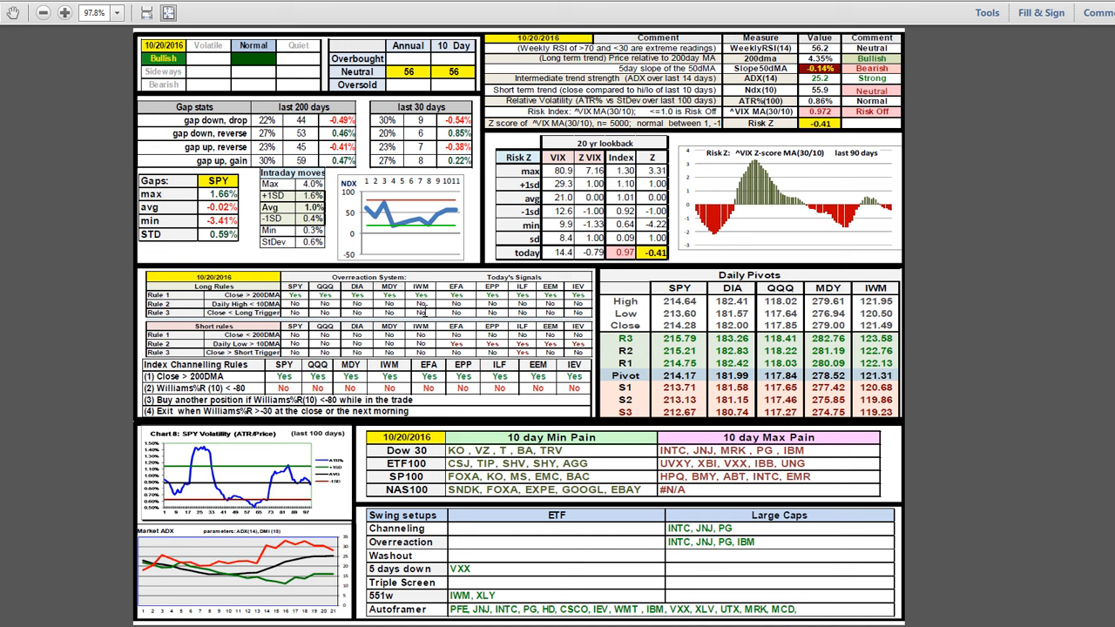
mouse_move(872, 200)
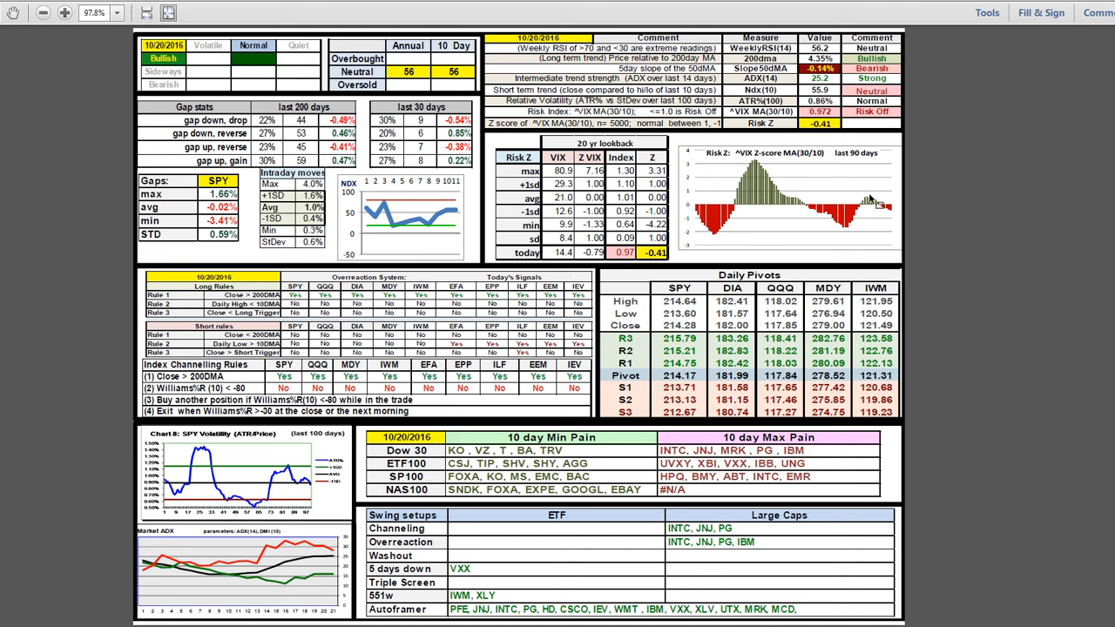
mouse_move(878, 208)
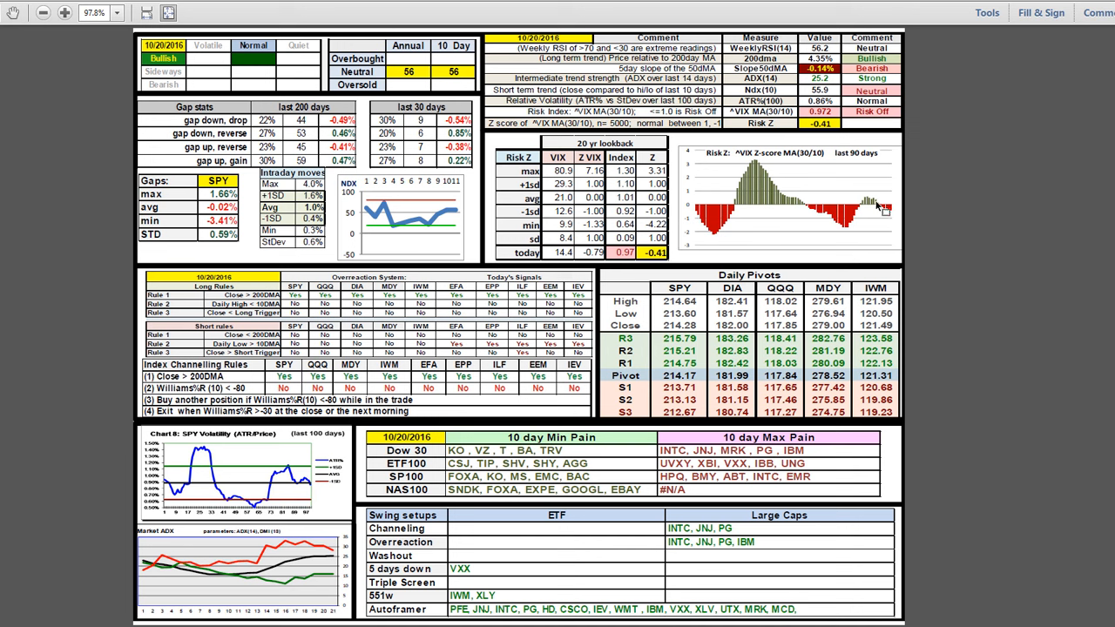
mouse_move(898, 217)
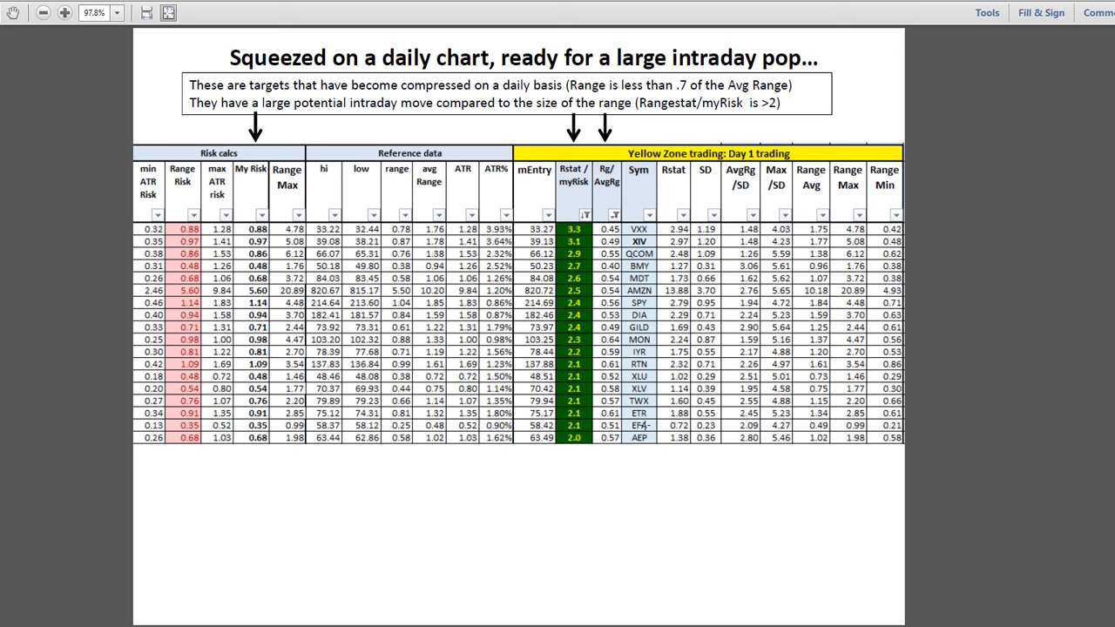
mouse_move(645, 425)
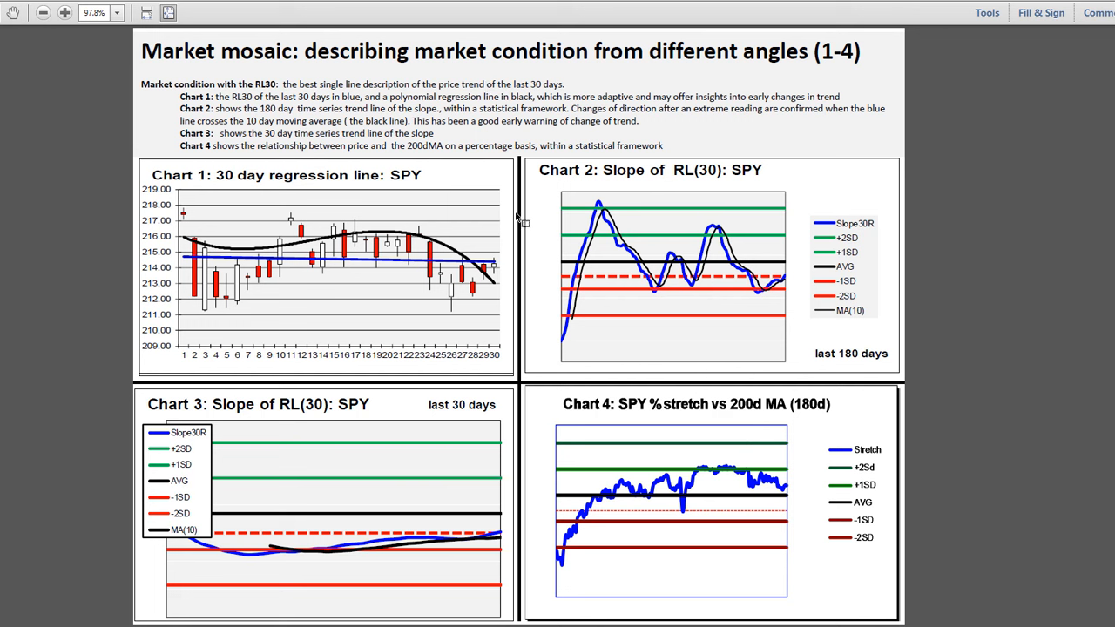
mouse_move(290, 289)
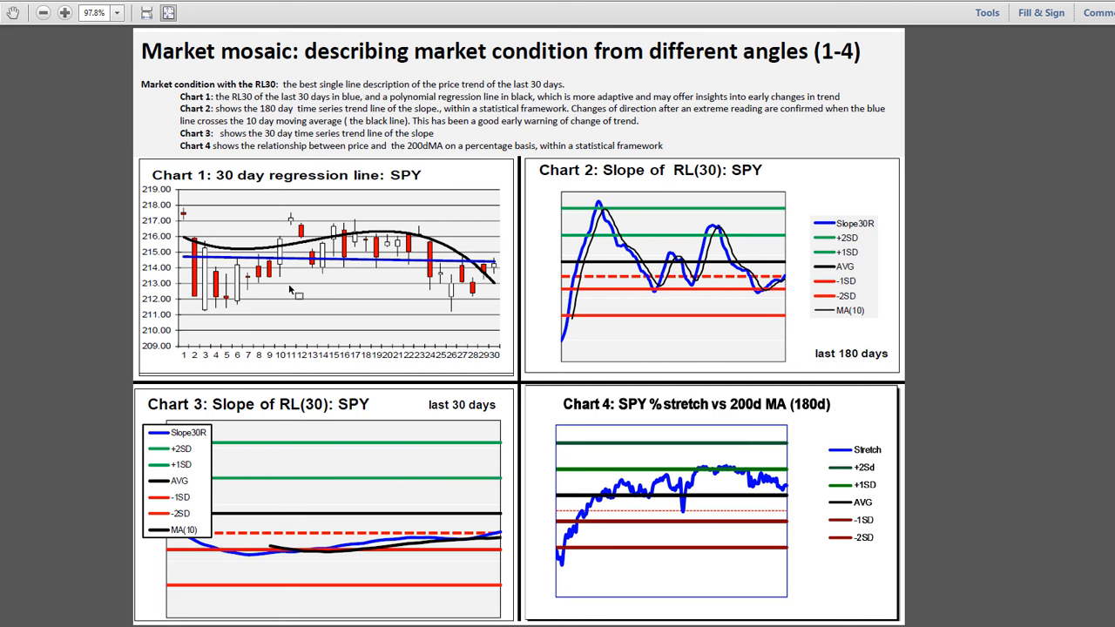
mouse_move(451, 300)
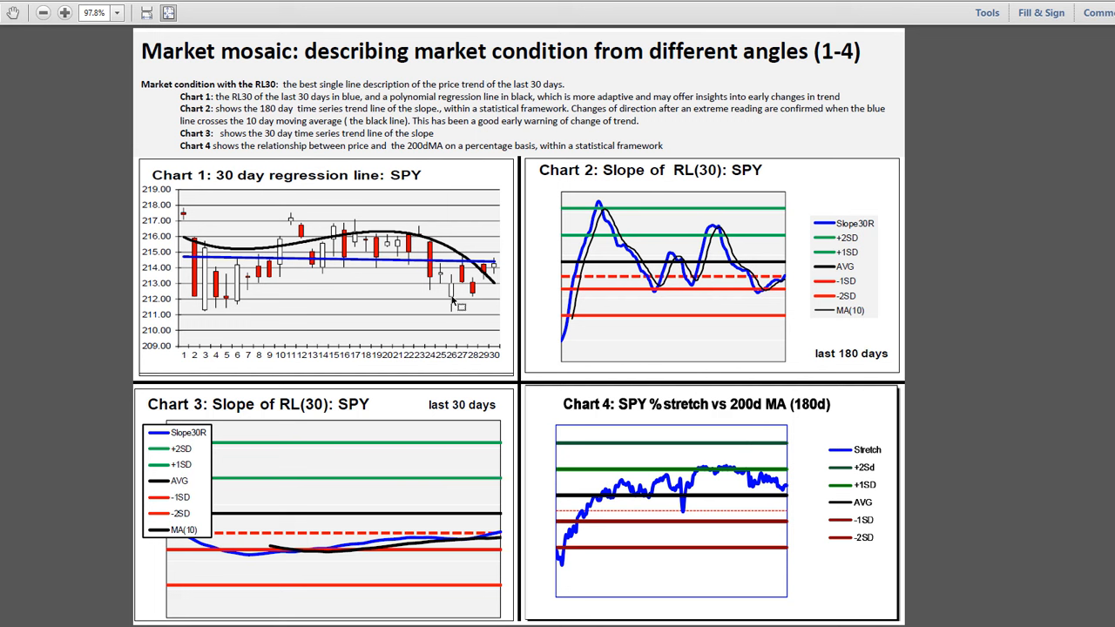
scroll(down, 3)
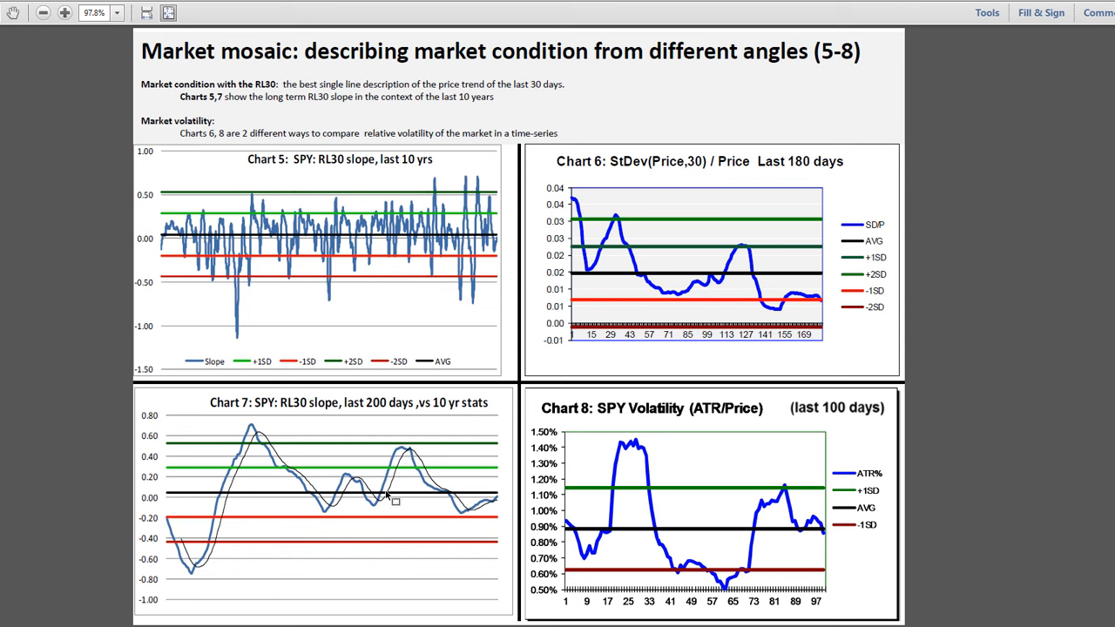
mouse_move(275, 408)
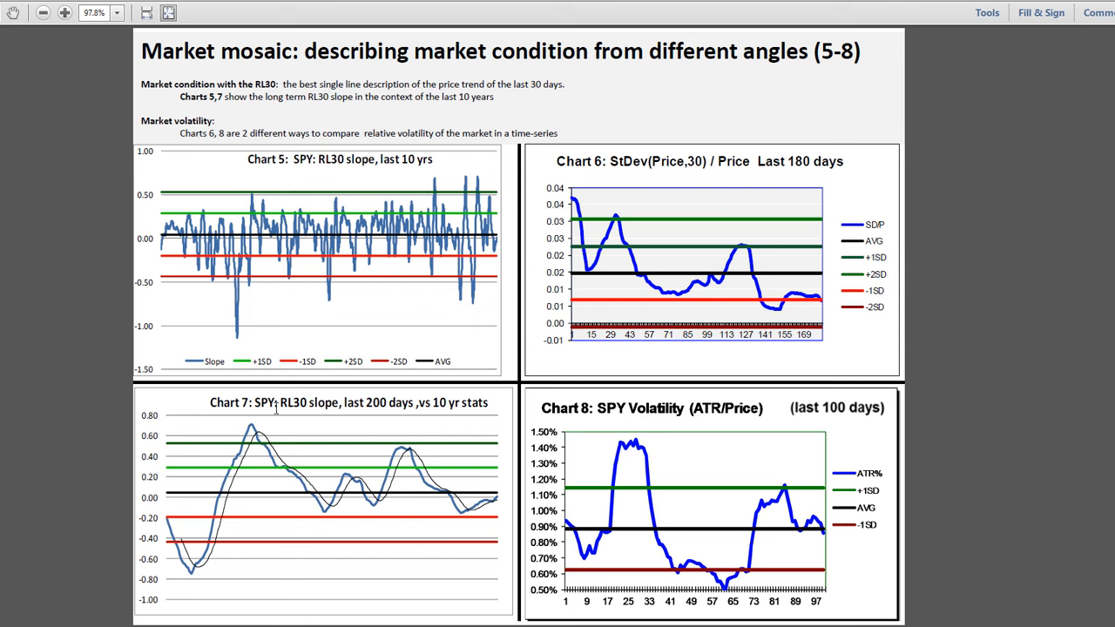
mouse_move(673, 542)
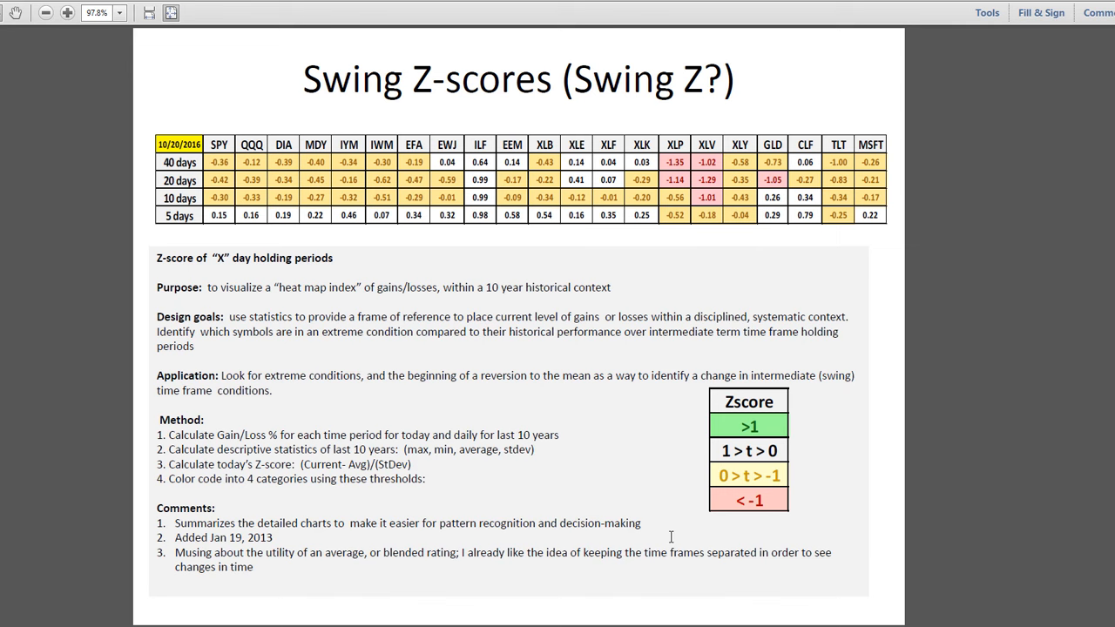
scroll(down, 3)
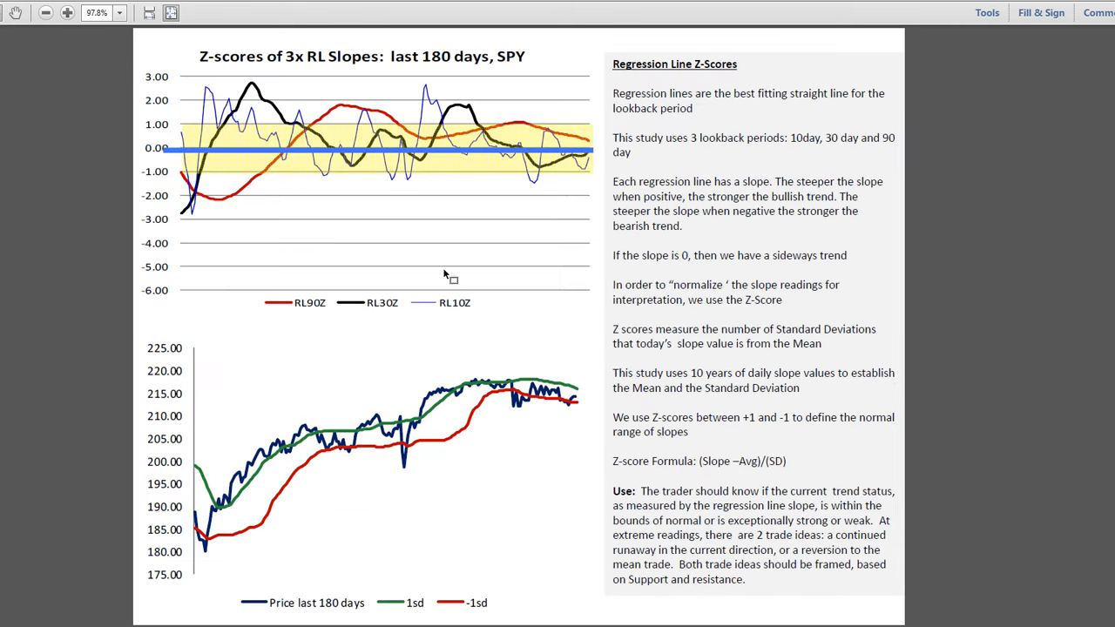
mouse_move(572, 408)
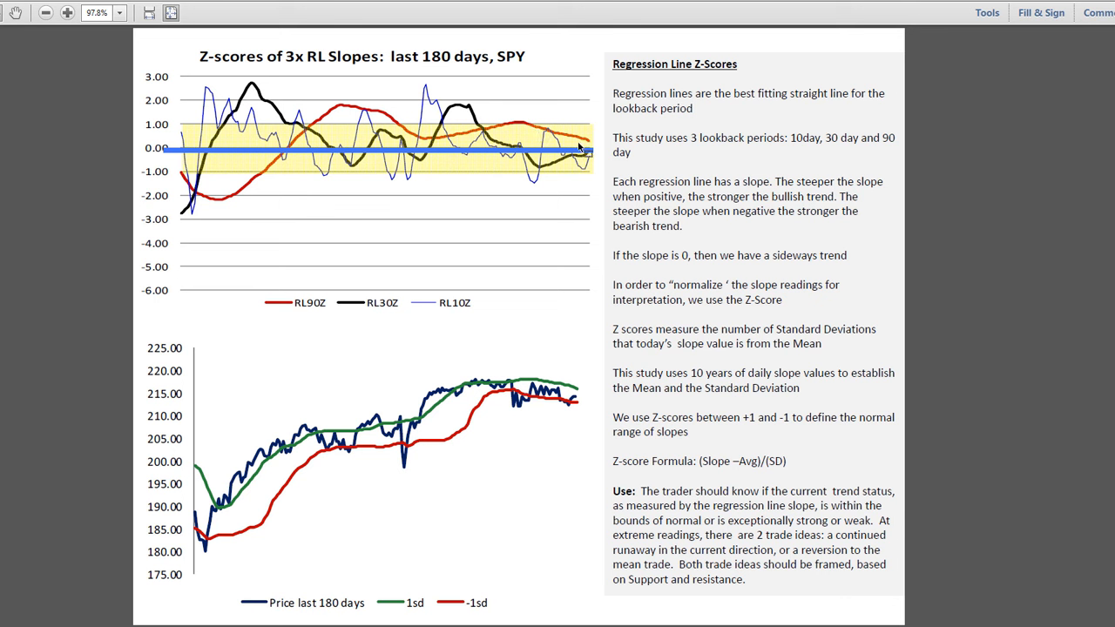
mouse_move(549, 154)
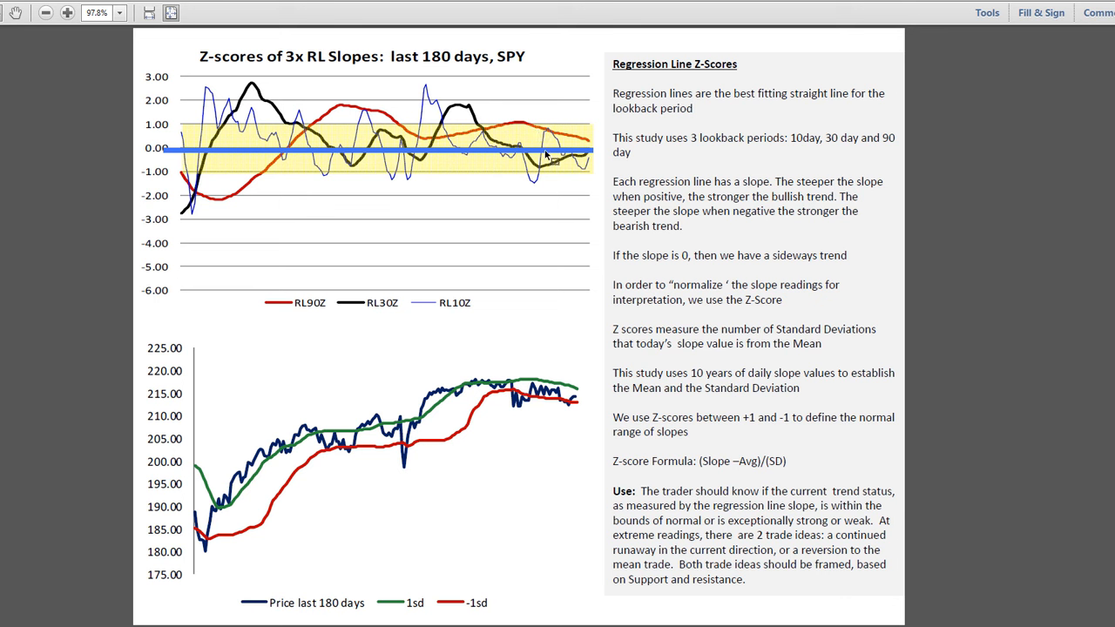
mouse_move(591, 157)
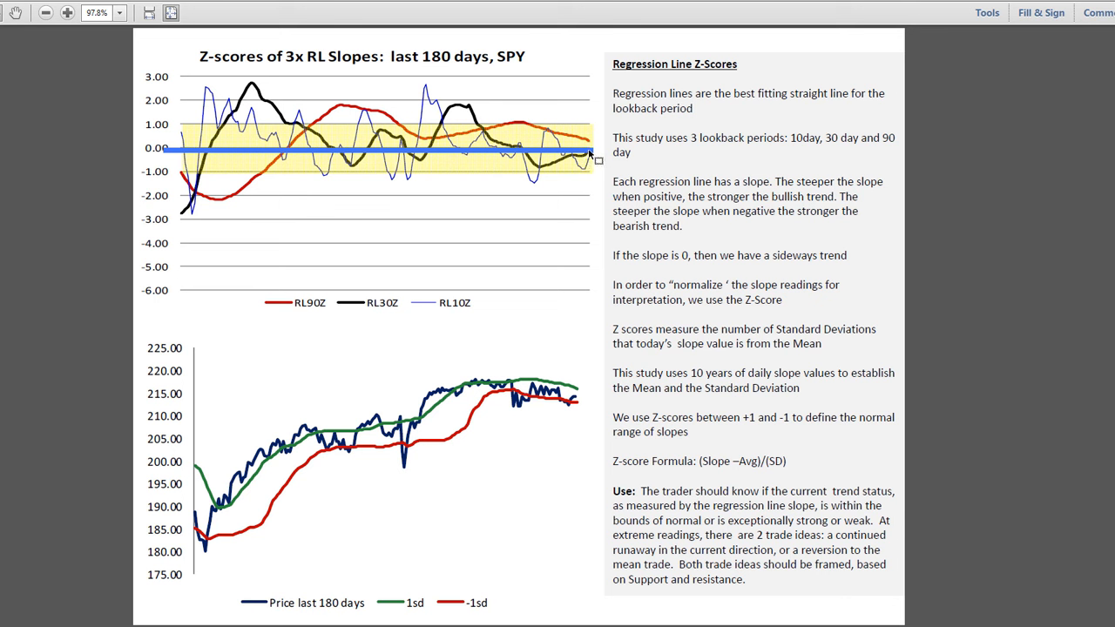
mouse_move(591, 157)
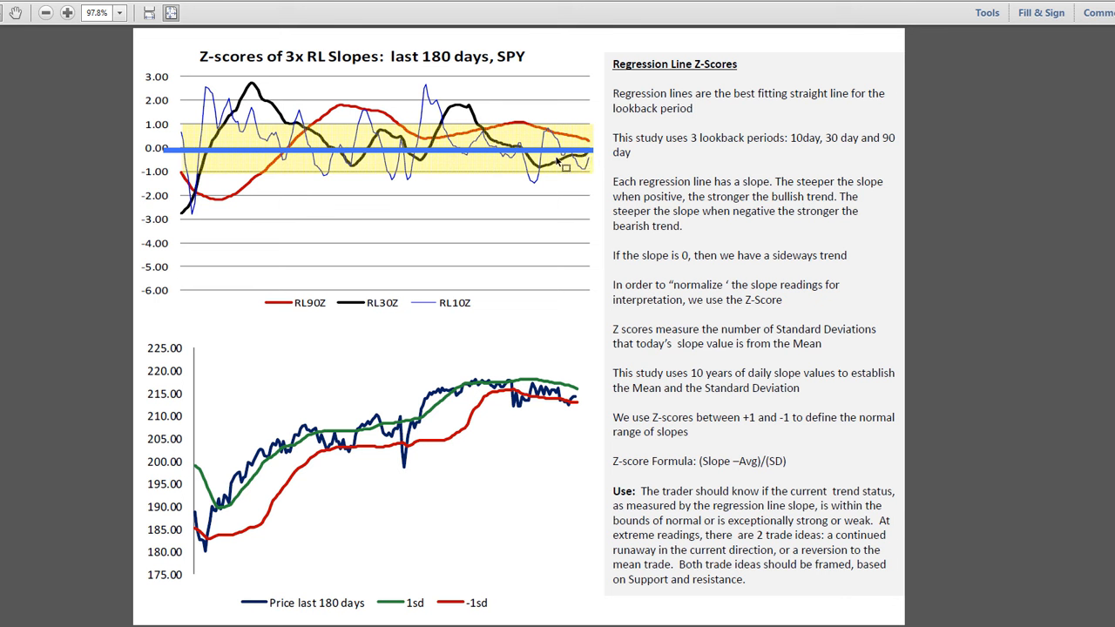
mouse_move(598, 188)
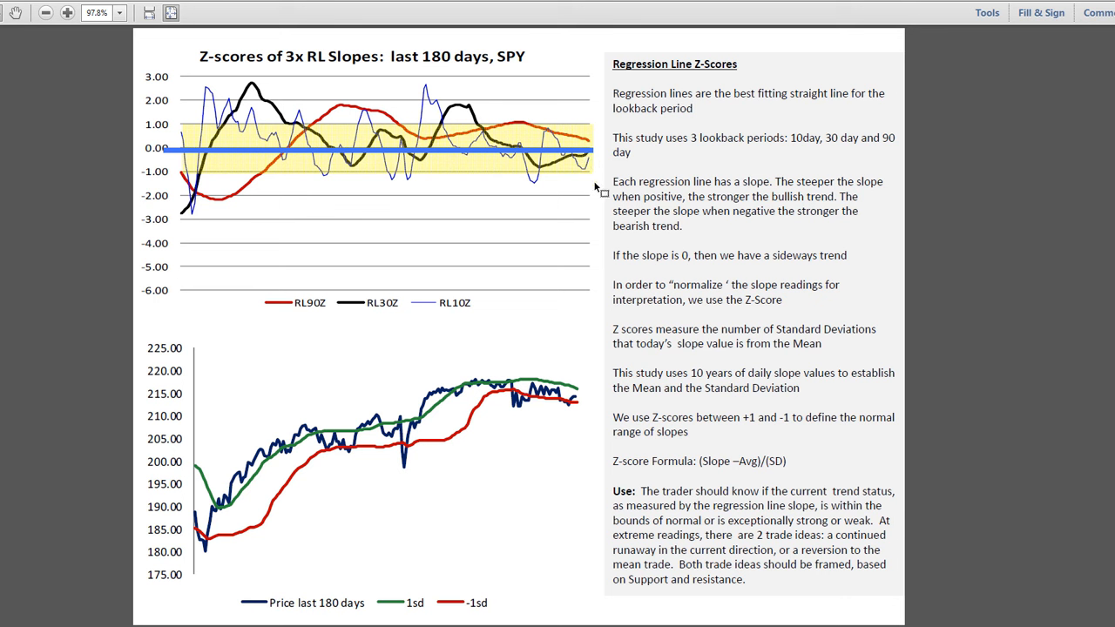
mouse_move(669, 244)
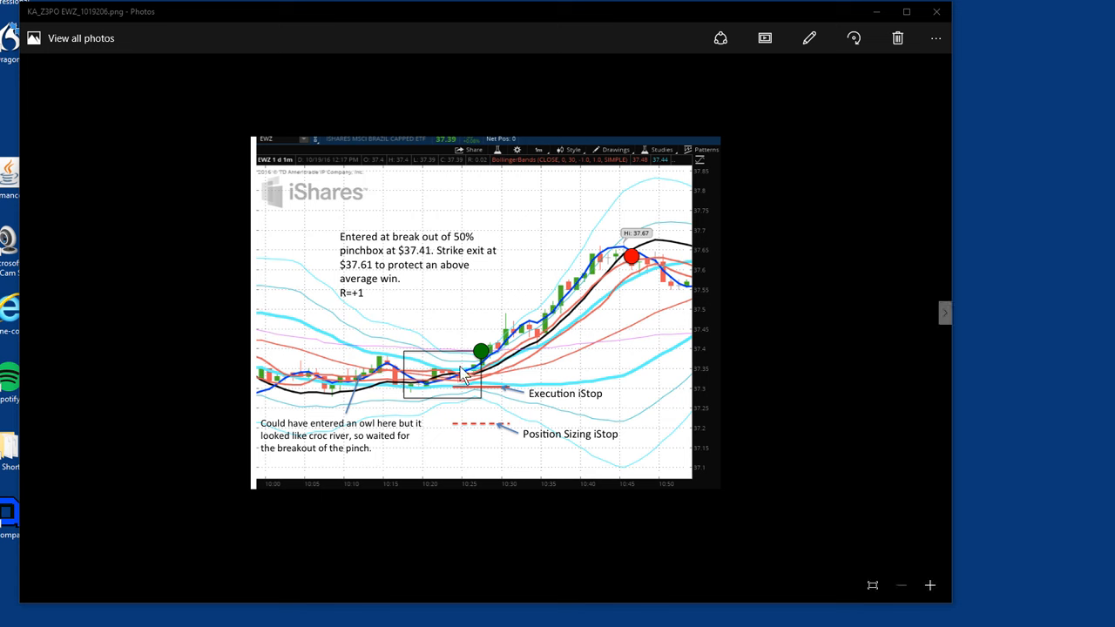
mouse_move(347, 200)
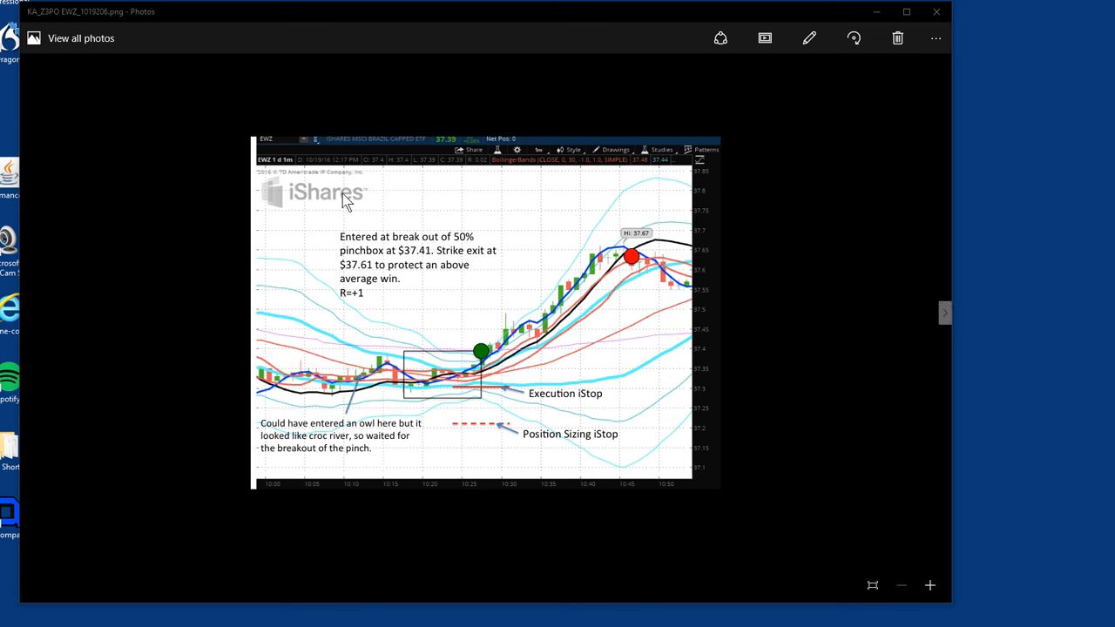
mouse_move(293, 206)
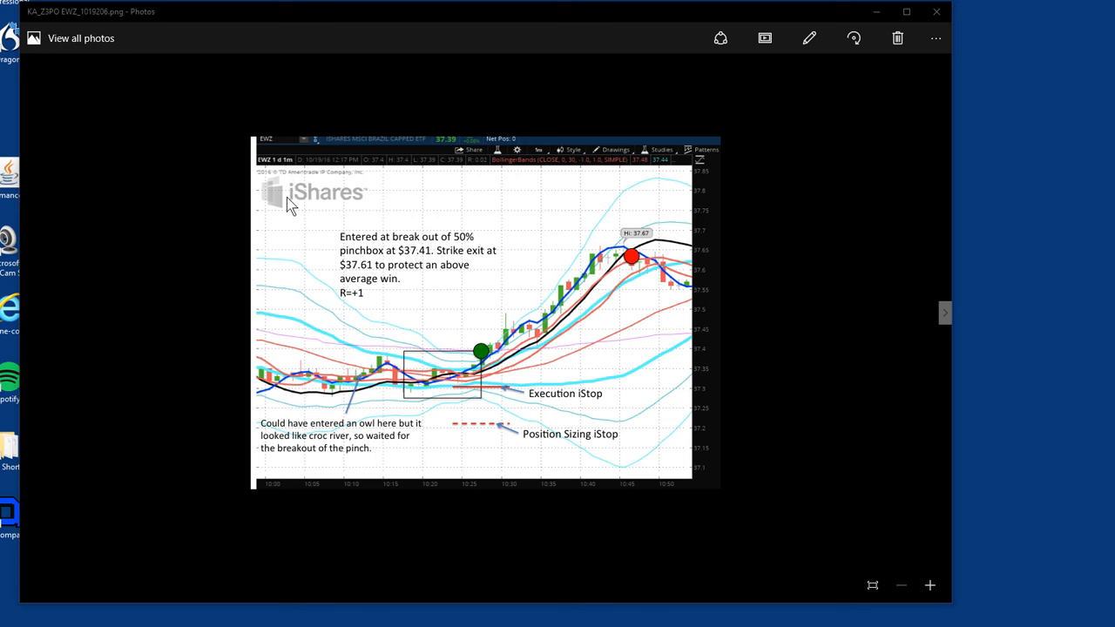
mouse_move(447, 369)
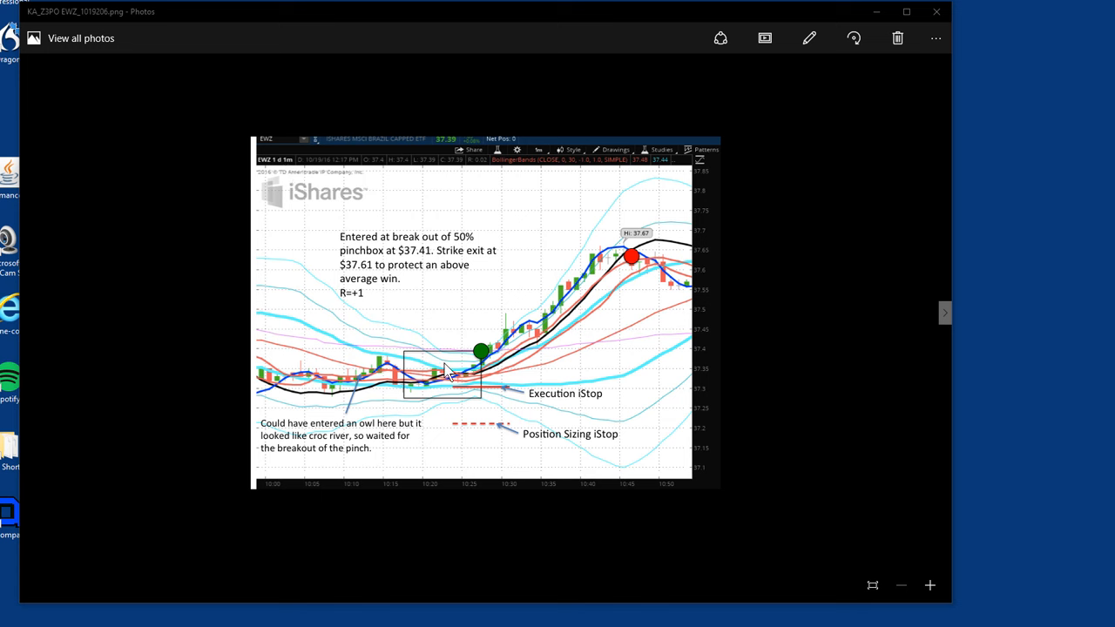
mouse_move(521, 352)
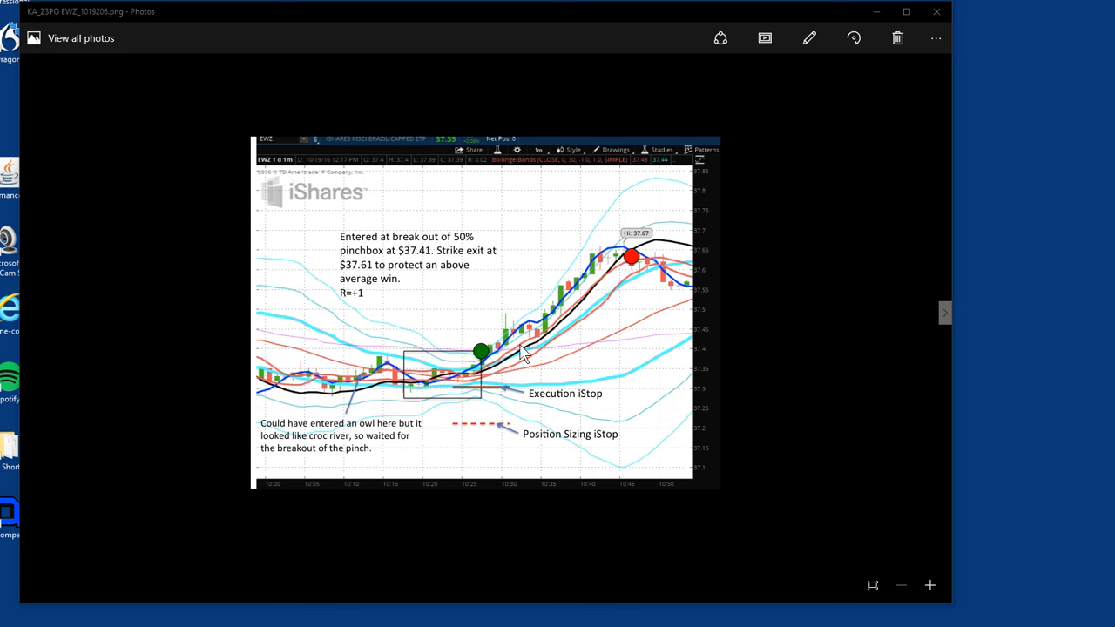
mouse_move(412, 359)
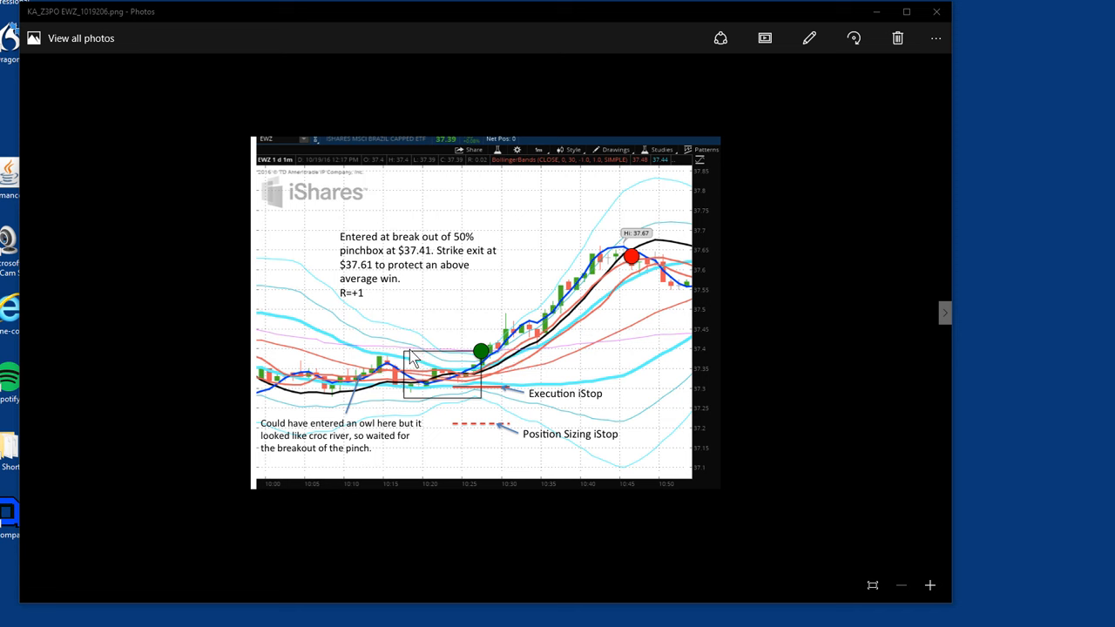
mouse_move(453, 369)
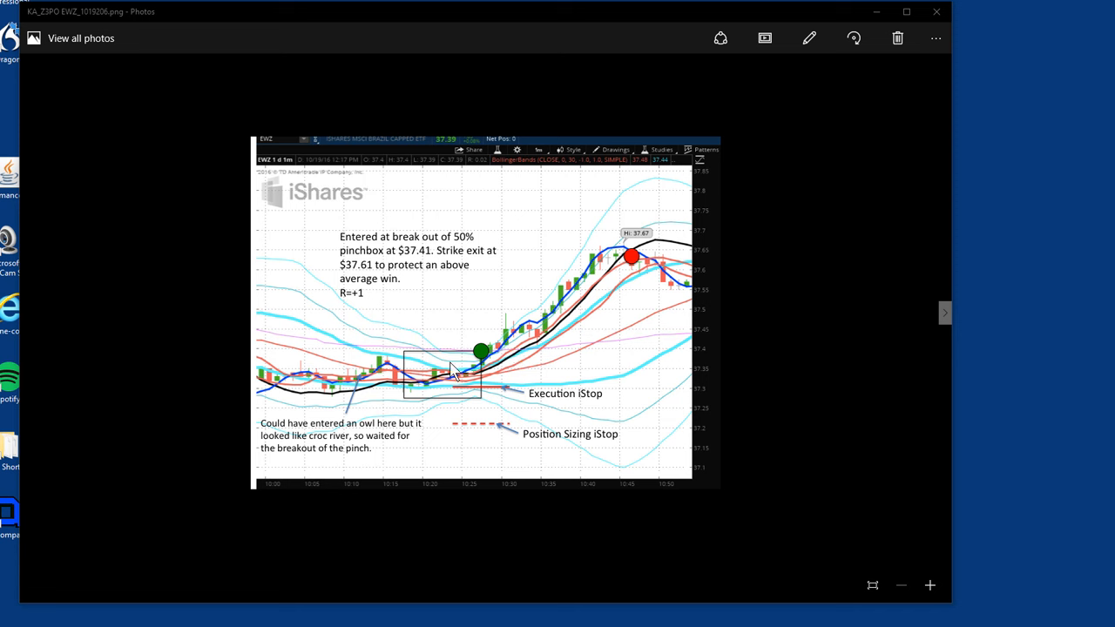
mouse_move(488, 359)
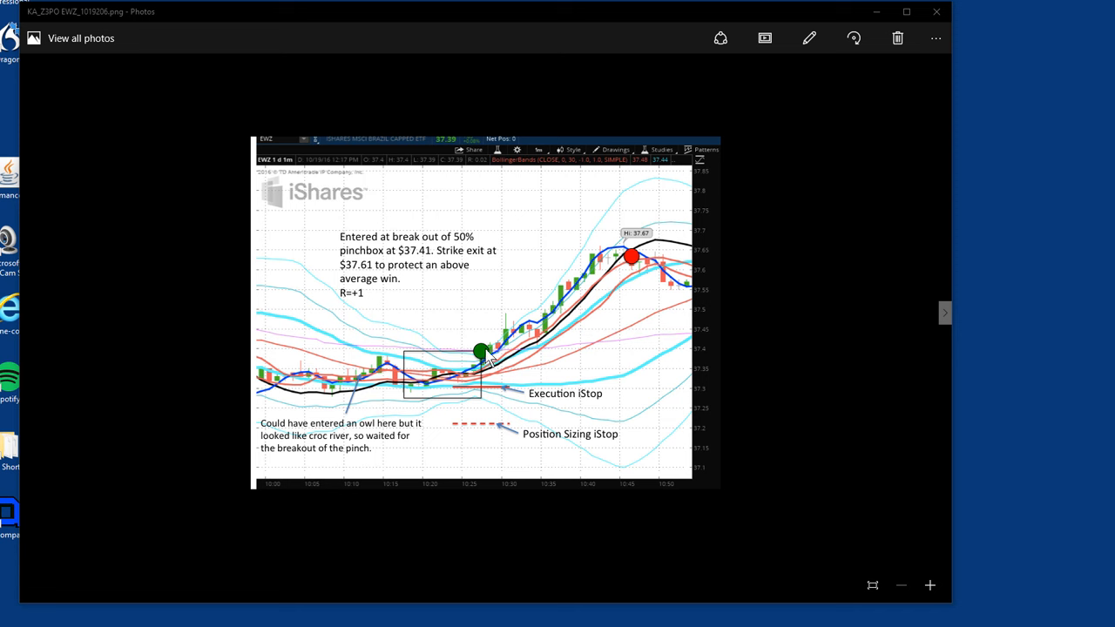
mouse_move(606, 268)
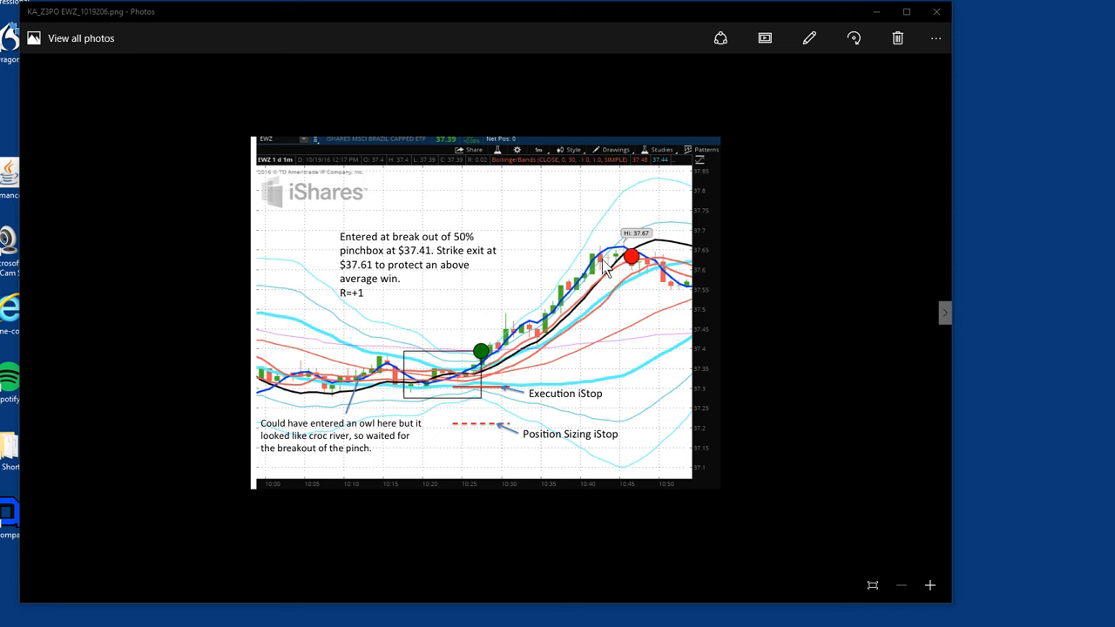
mouse_move(631, 265)
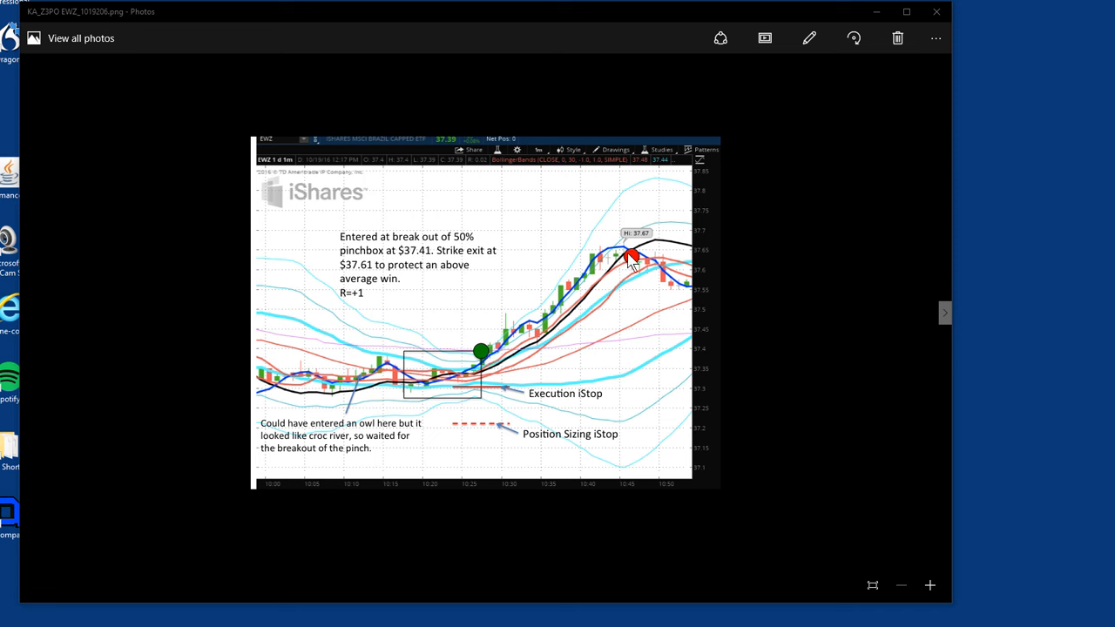
mouse_move(536, 338)
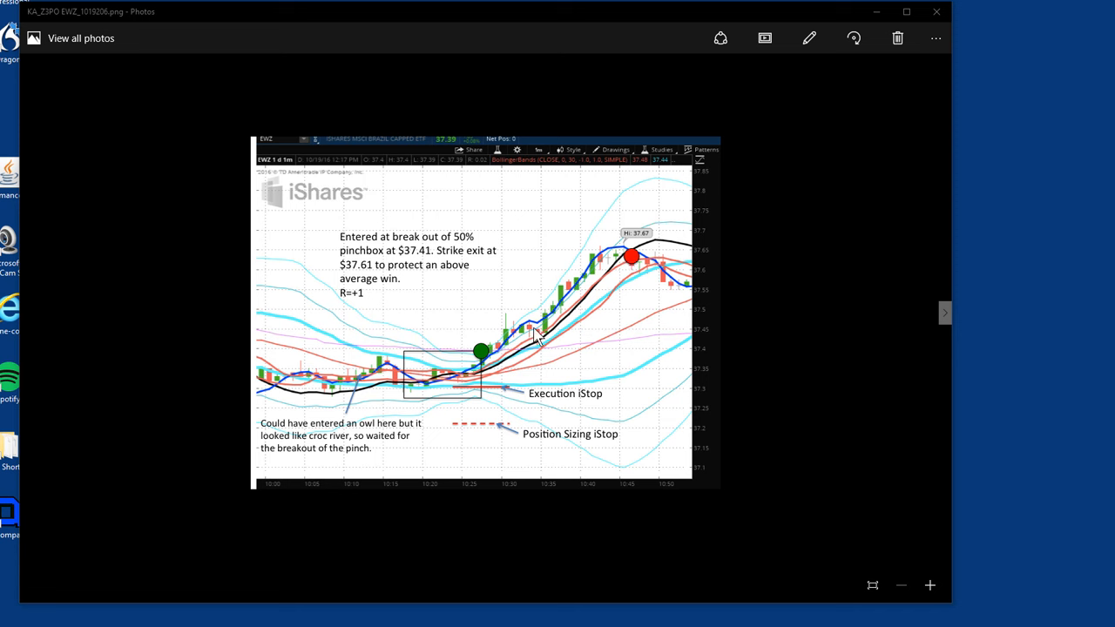
mouse_move(543, 303)
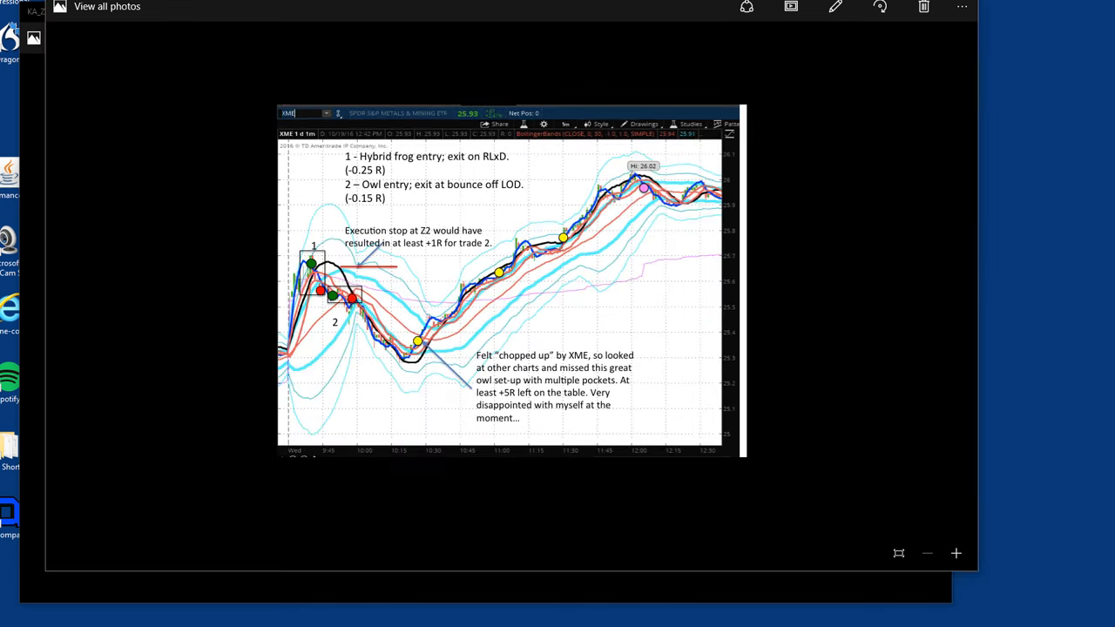
mouse_move(536, 387)
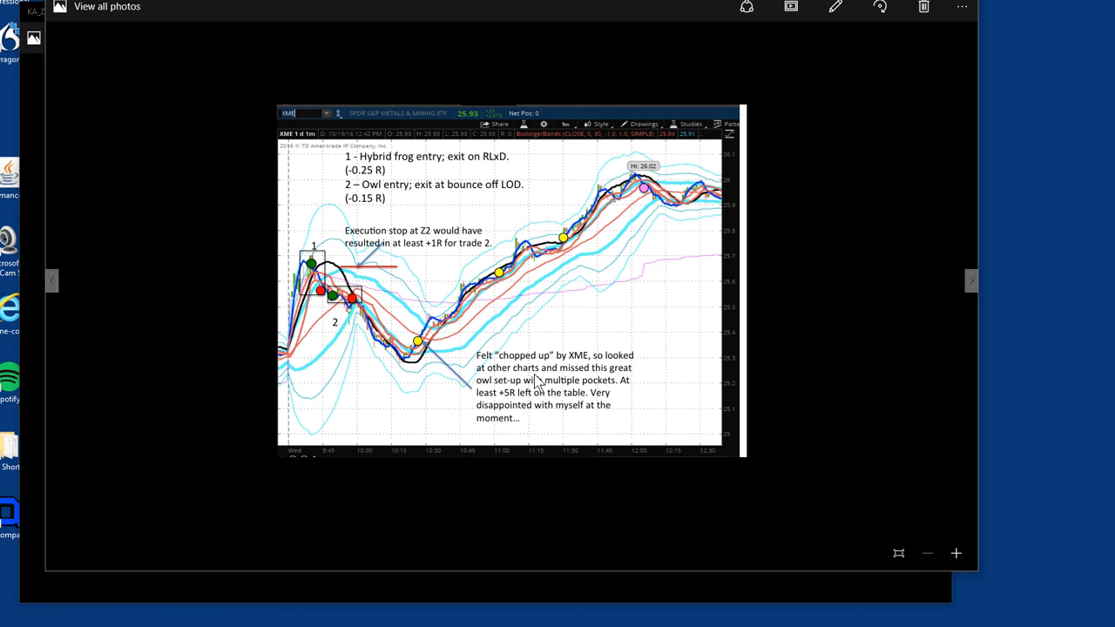
mouse_move(279, 352)
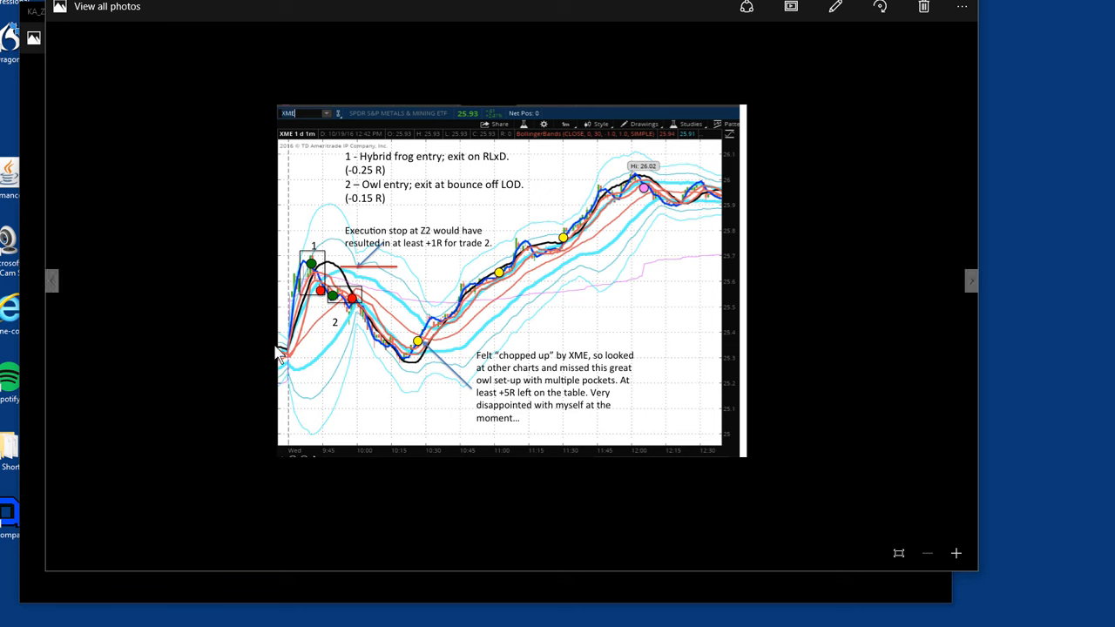
mouse_move(427, 359)
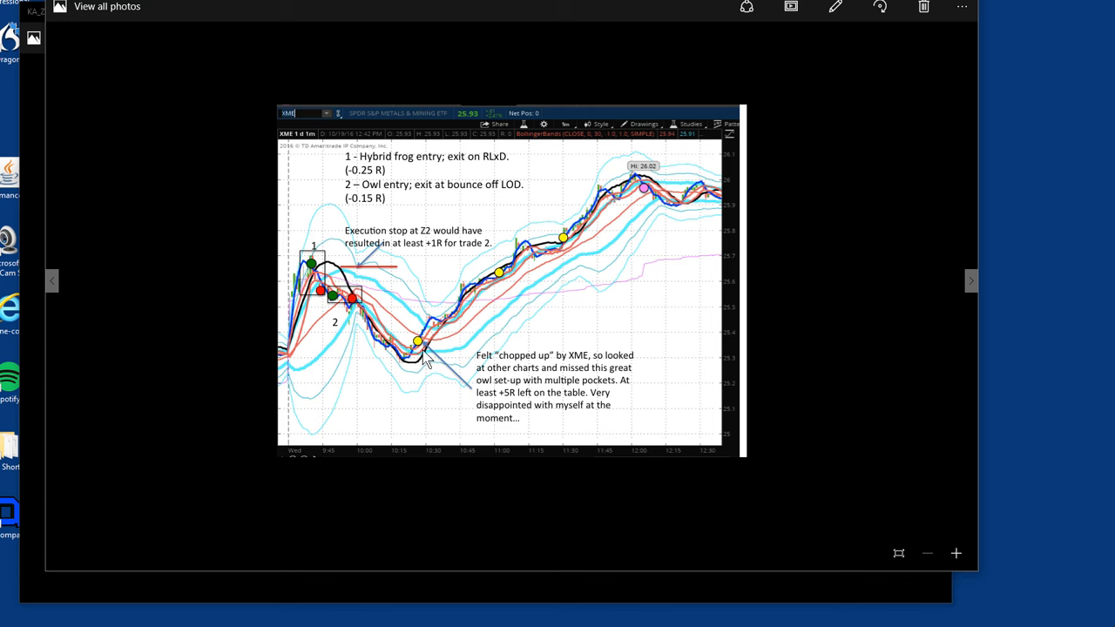
mouse_move(638, 203)
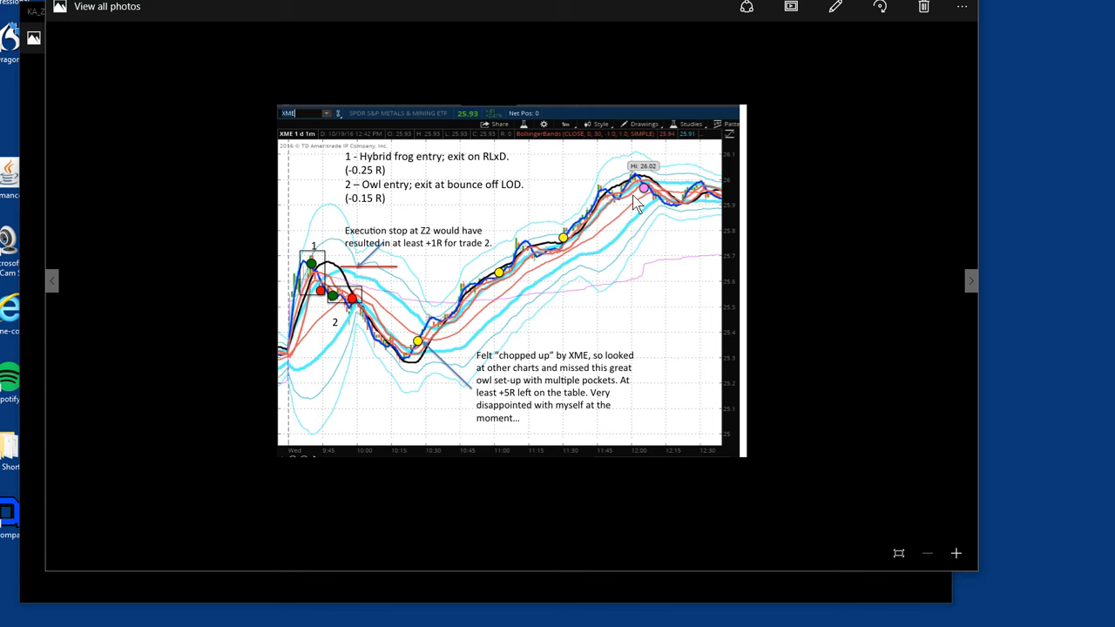
mouse_move(419, 356)
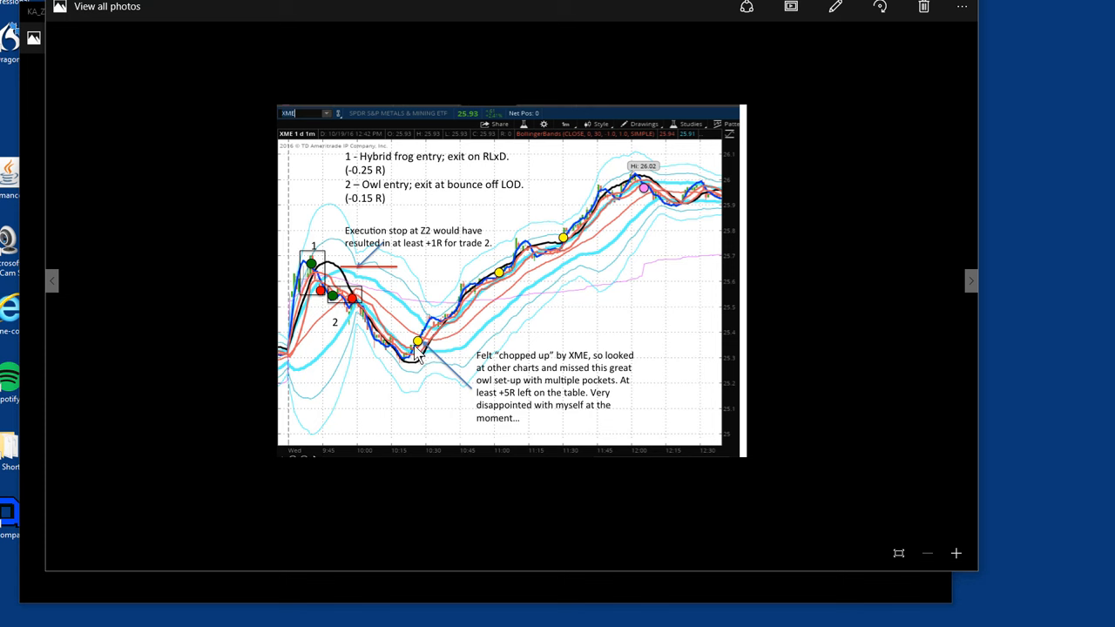
mouse_move(596, 229)
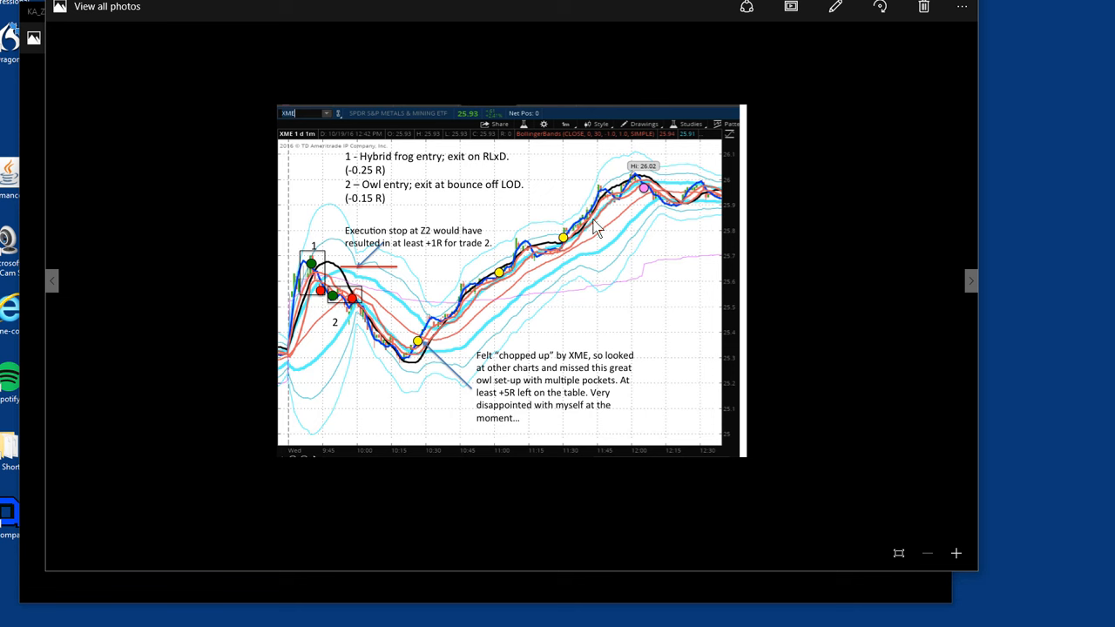
mouse_move(512, 406)
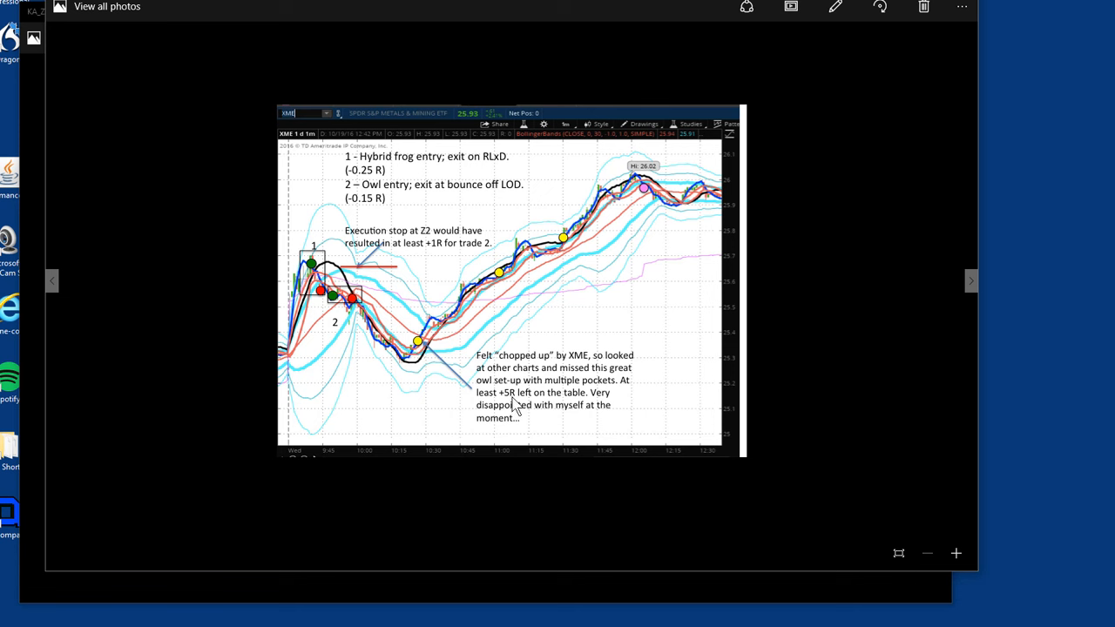
mouse_move(454, 345)
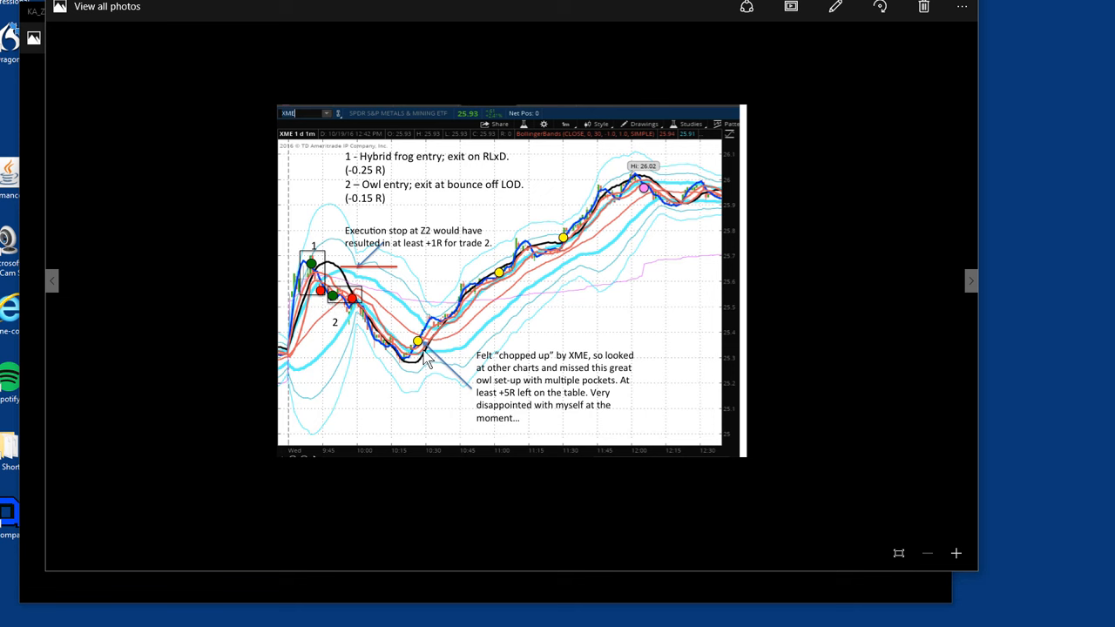
mouse_move(478, 324)
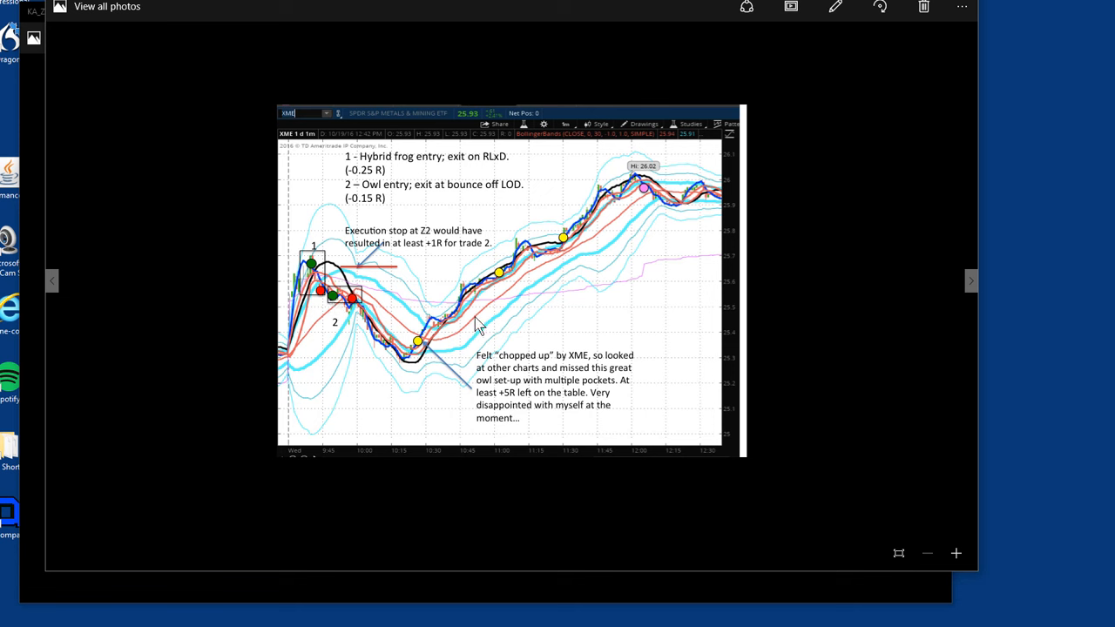
mouse_move(462, 345)
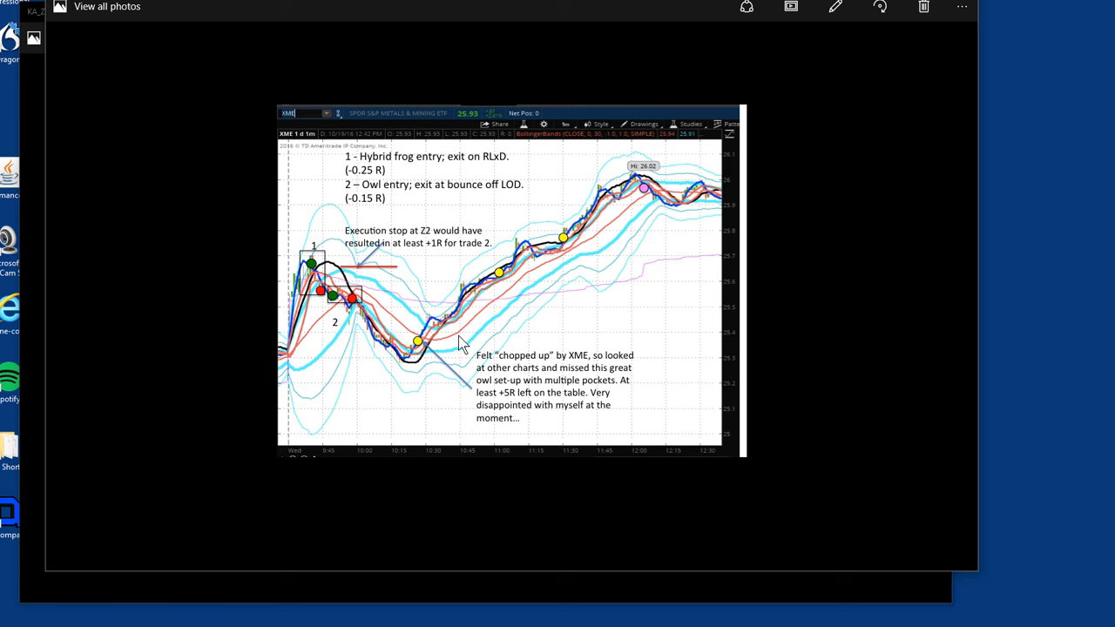
mouse_move(461, 178)
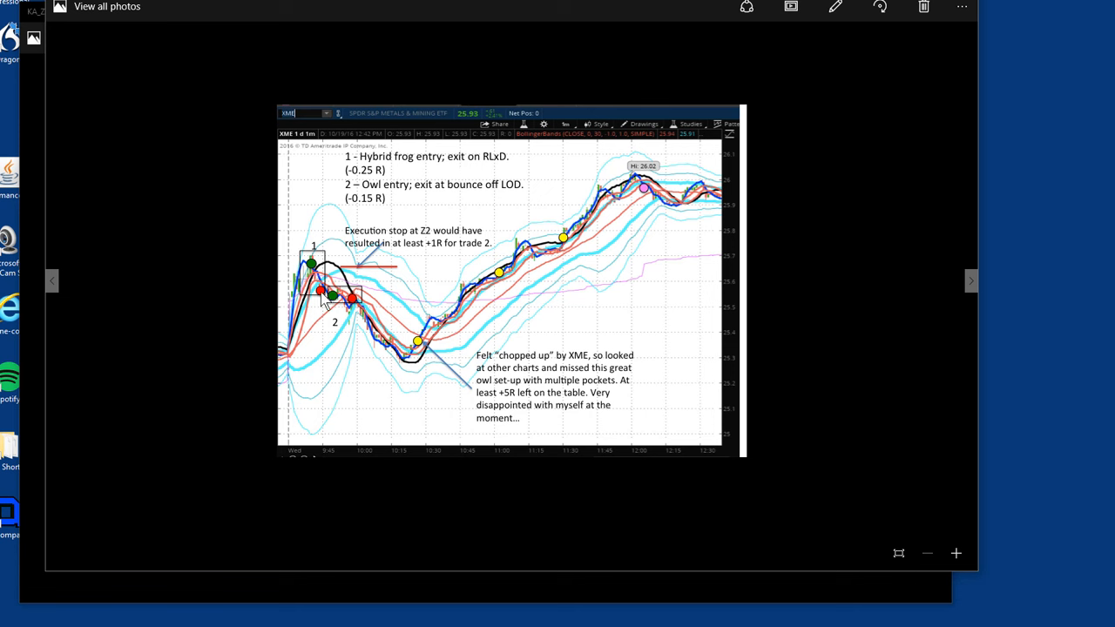
mouse_move(364, 316)
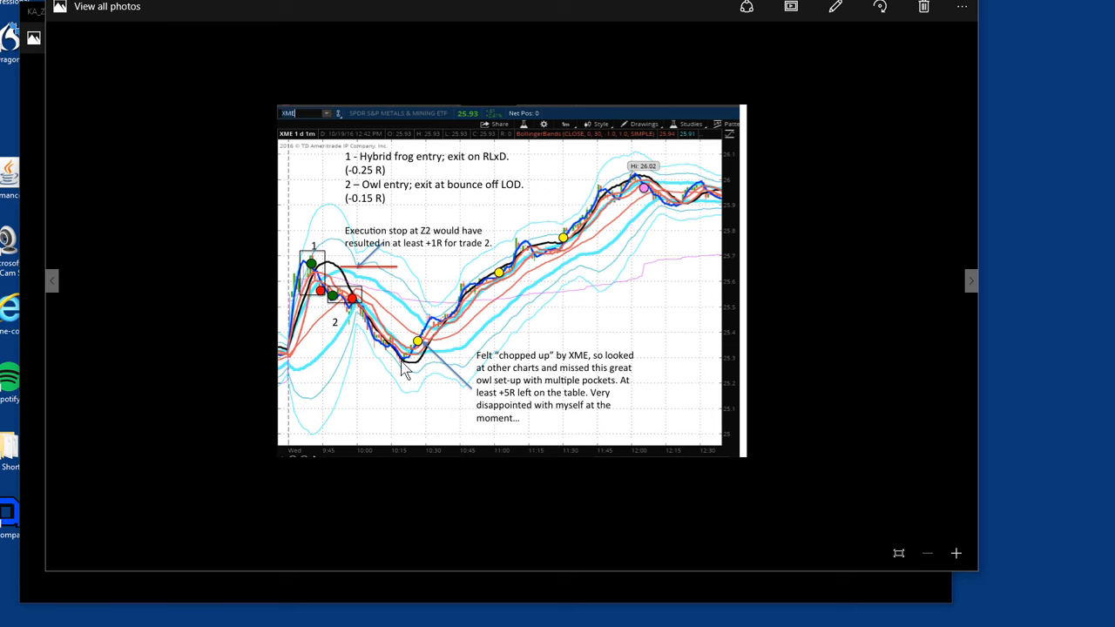
mouse_move(641, 188)
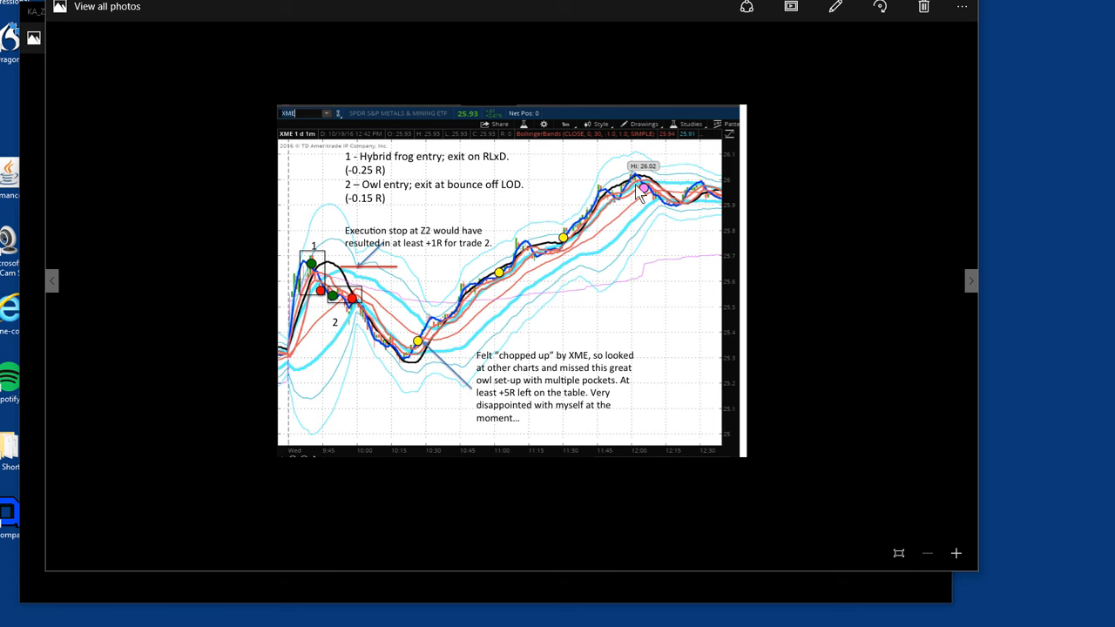
mouse_move(293, 146)
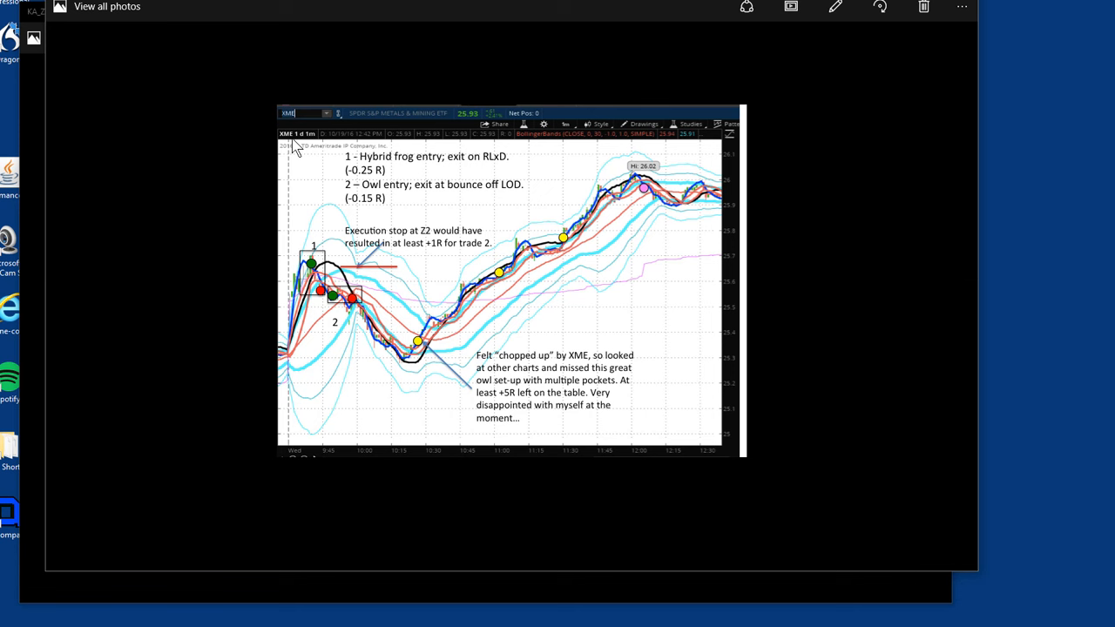
mouse_move(654, 320)
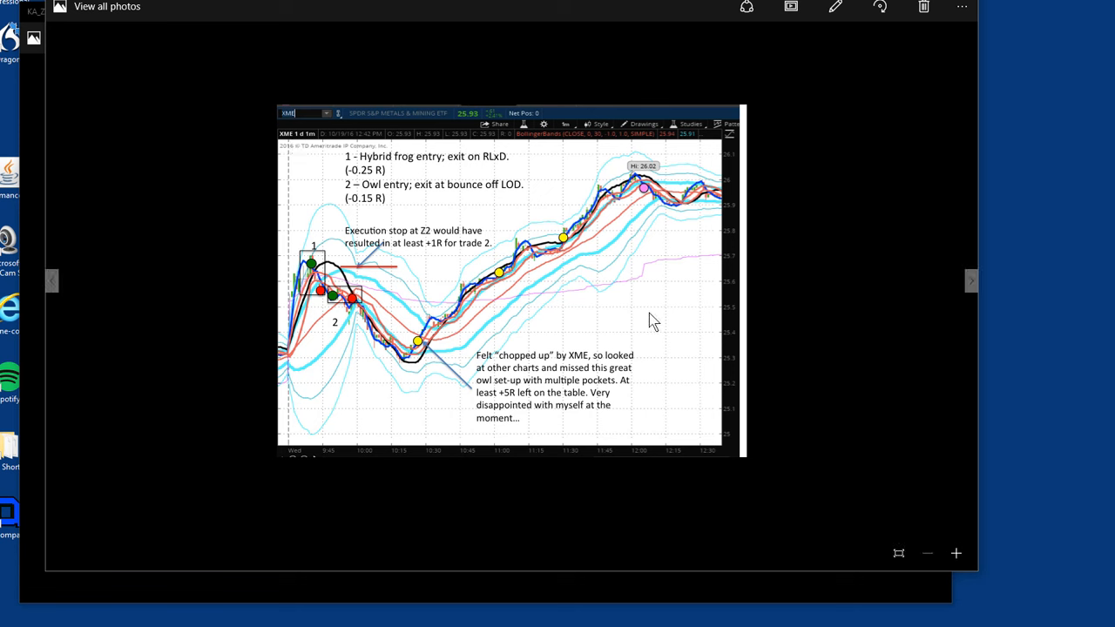
mouse_move(586, 366)
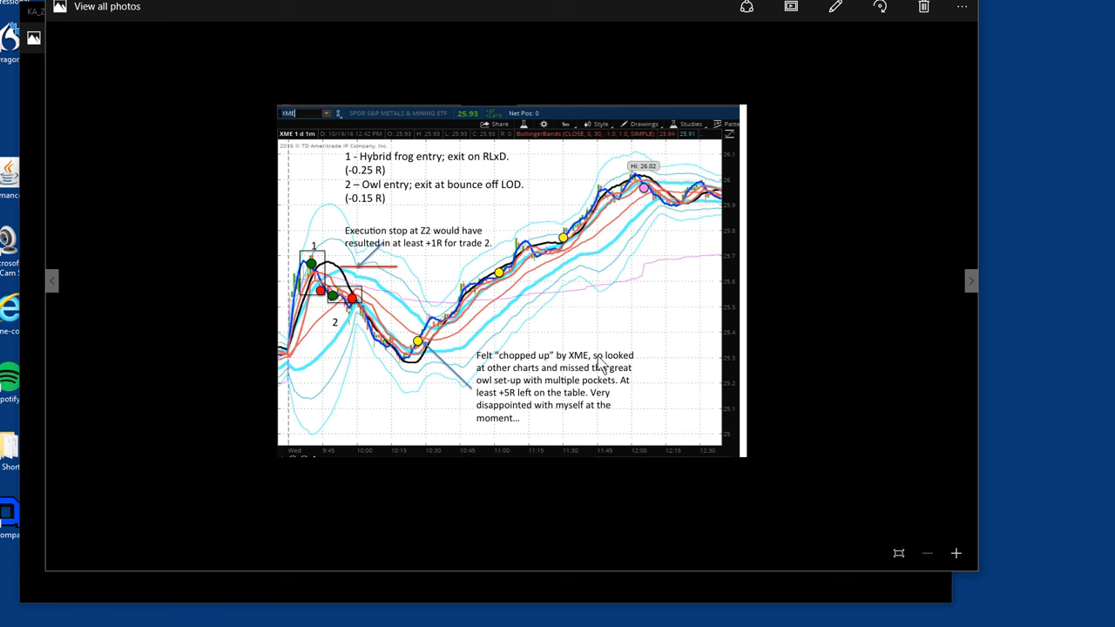
mouse_move(567, 276)
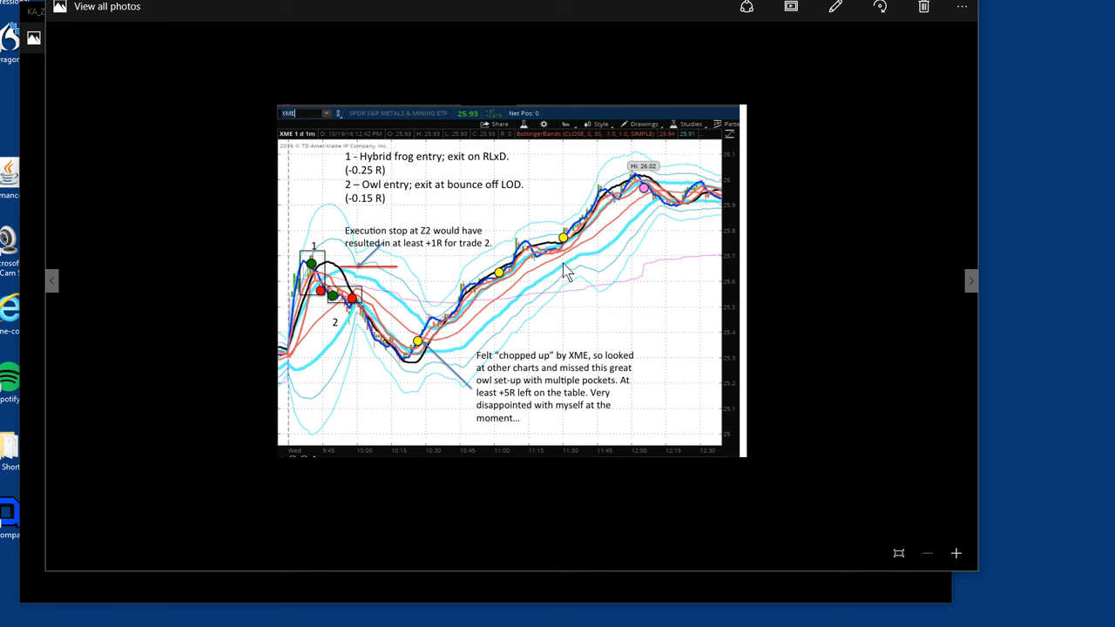
mouse_move(572, 397)
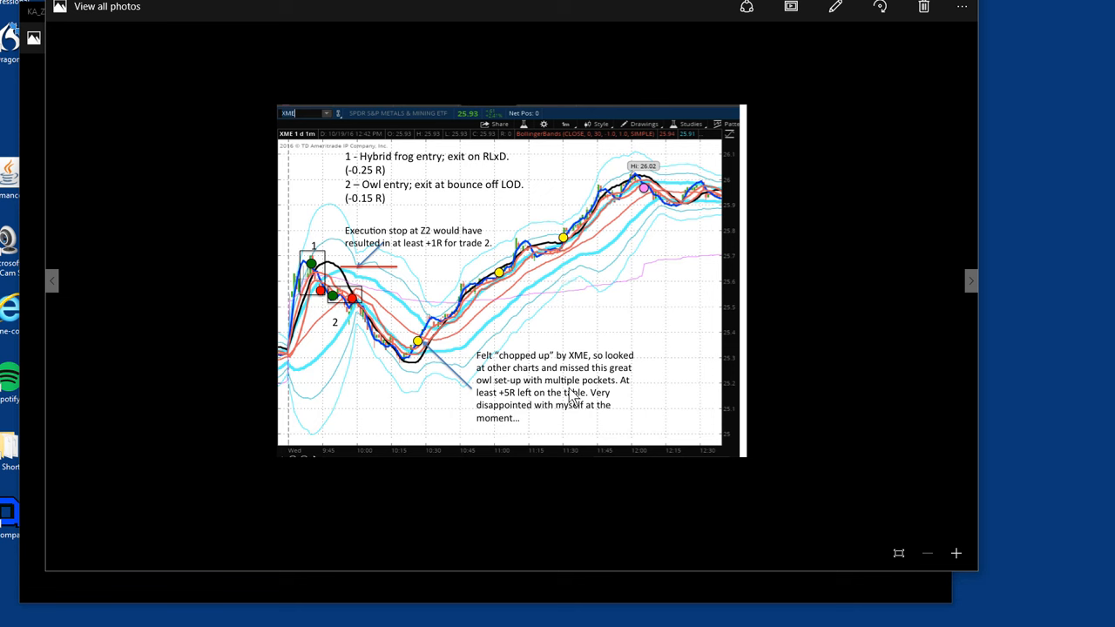
mouse_move(658, 352)
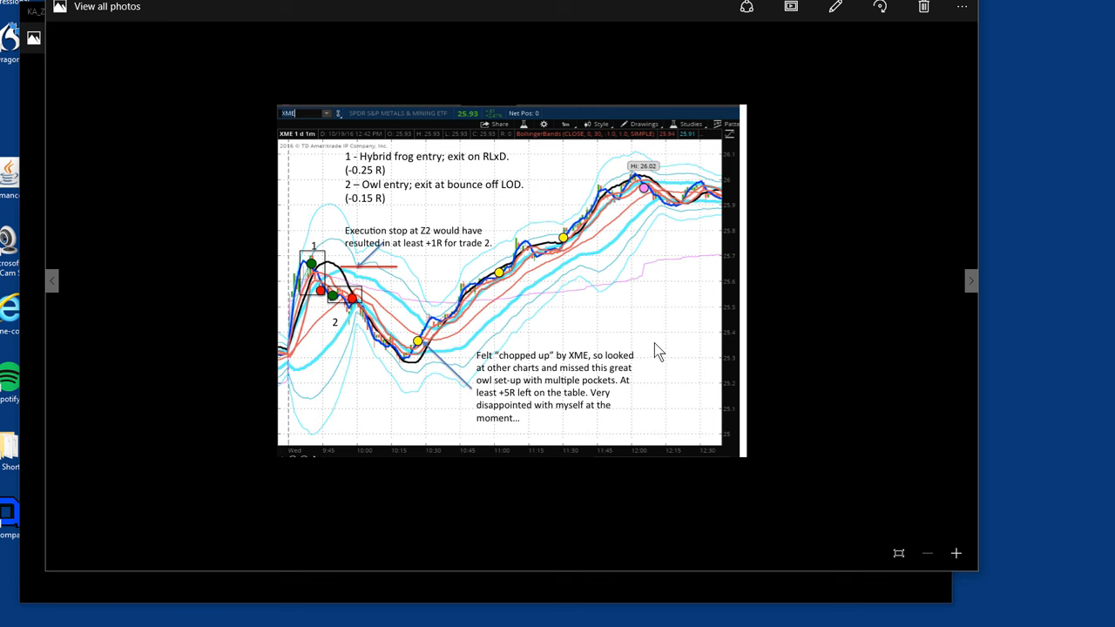
mouse_move(655, 340)
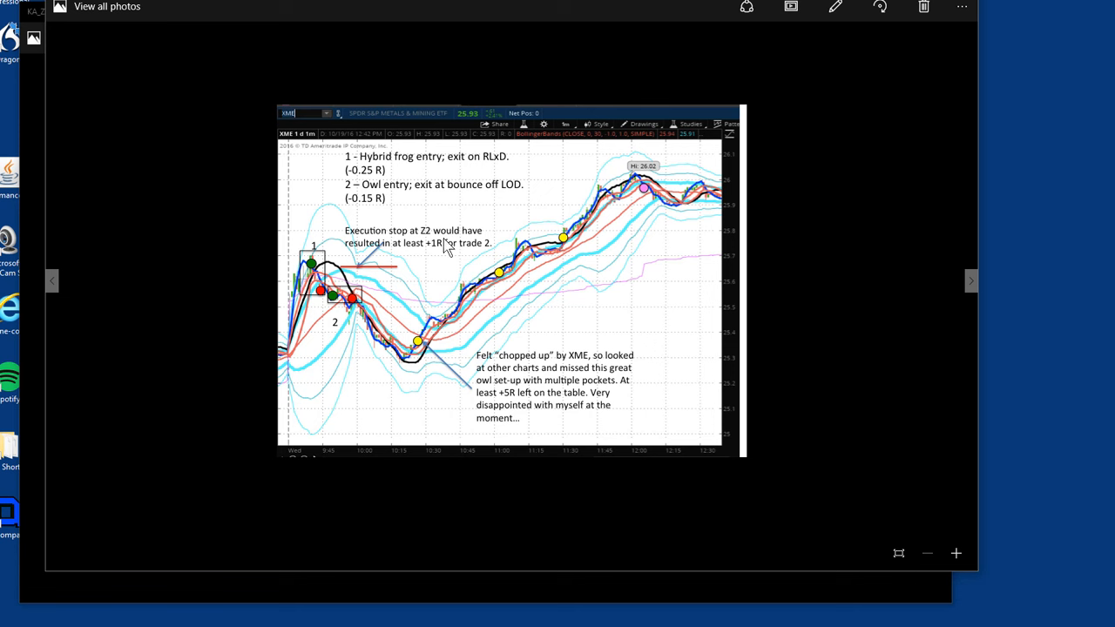
mouse_move(683, 346)
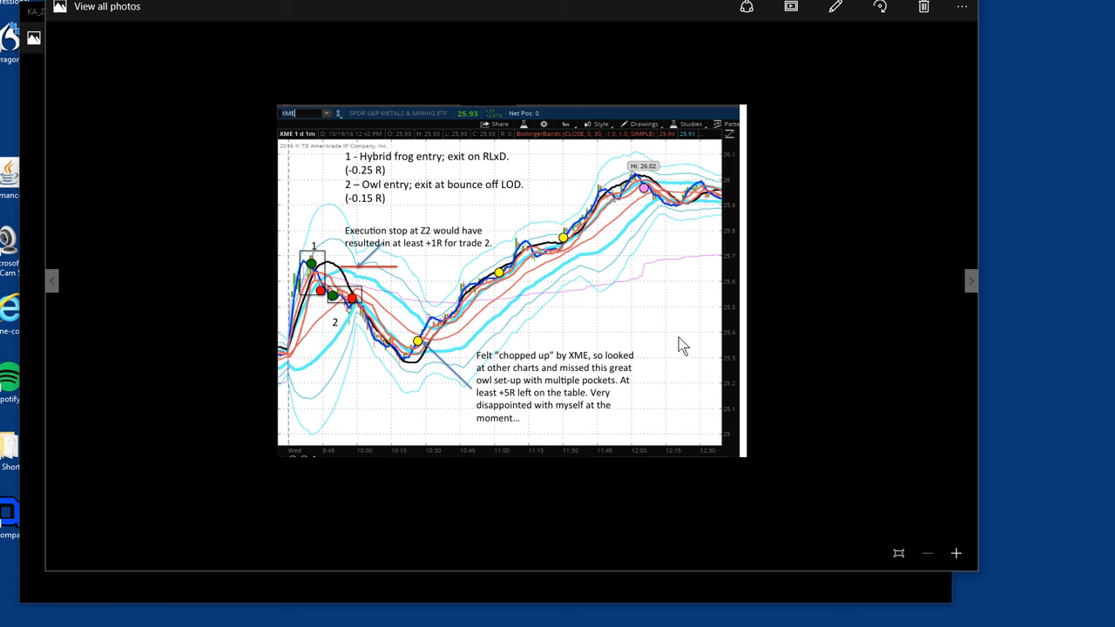
mouse_move(720, 338)
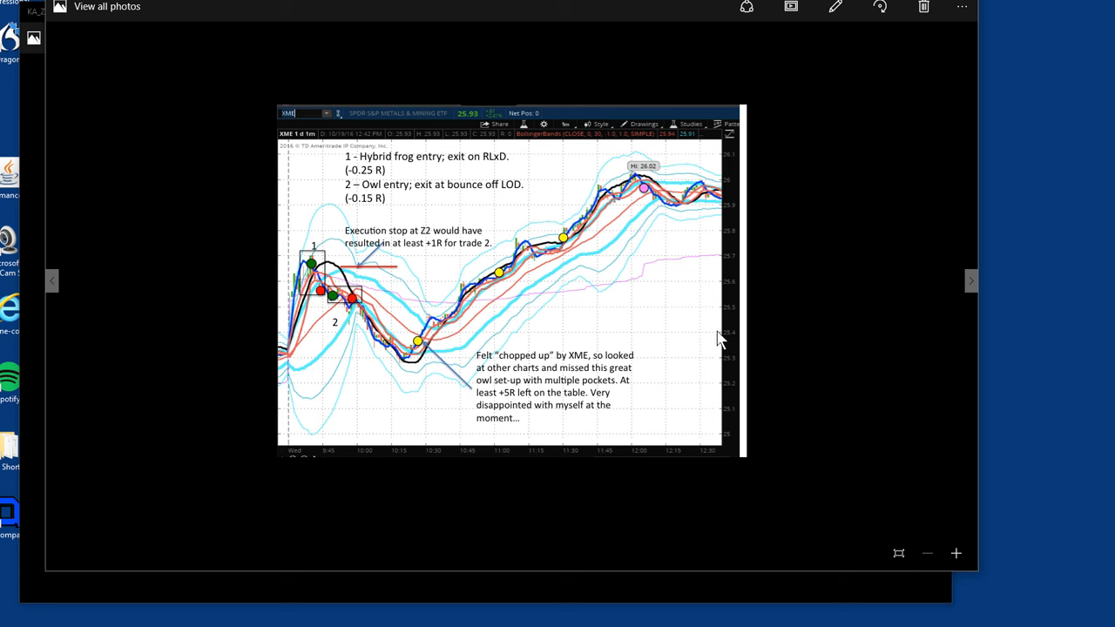
mouse_move(756, 320)
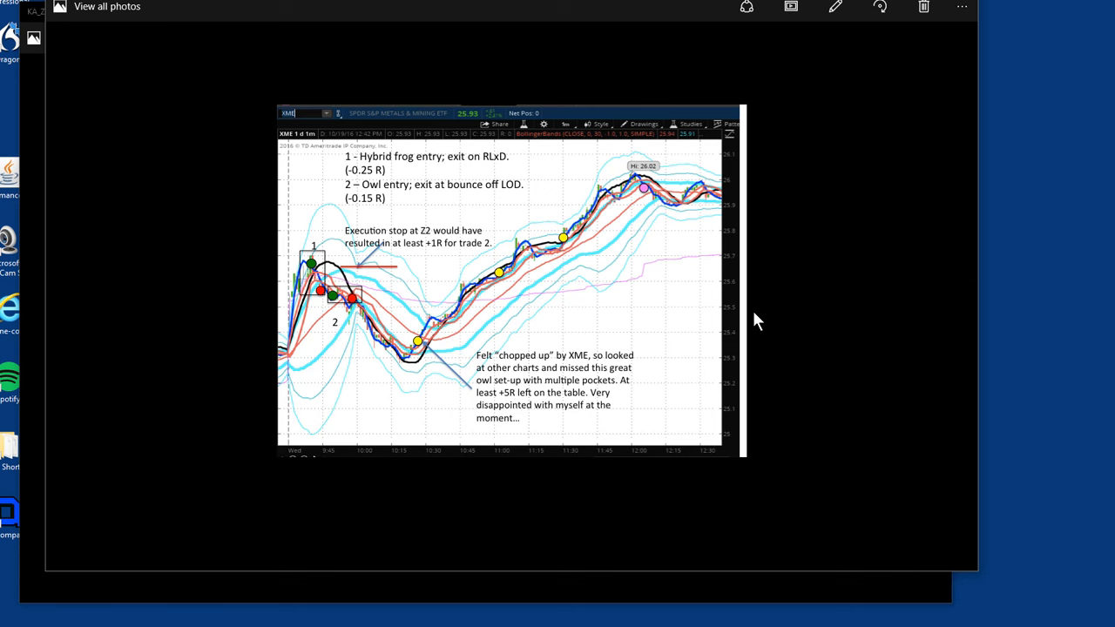
mouse_move(758, 321)
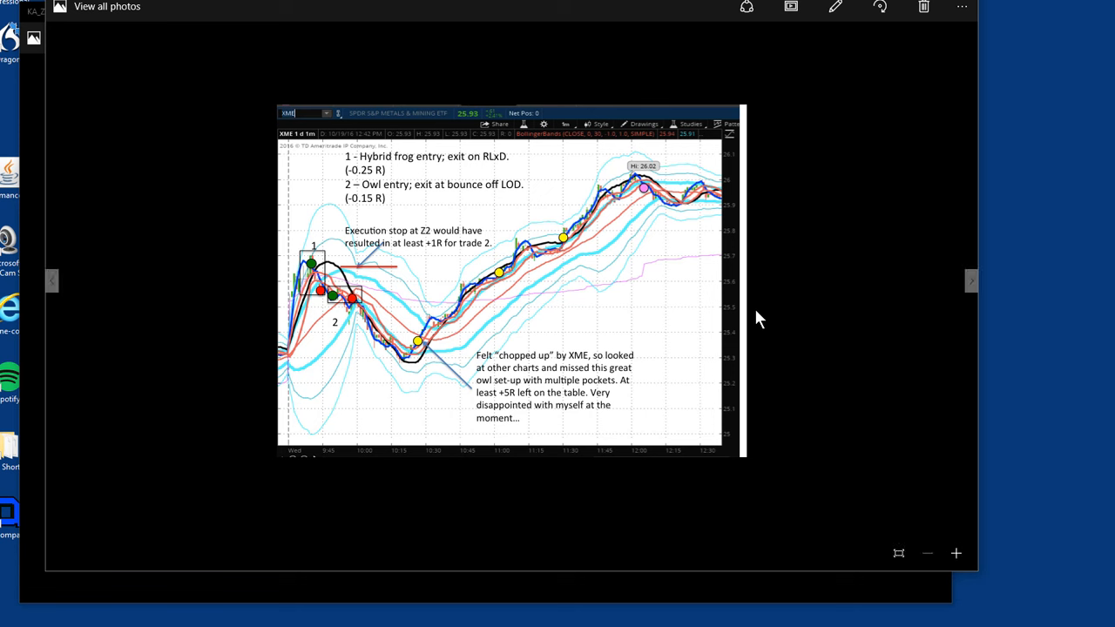